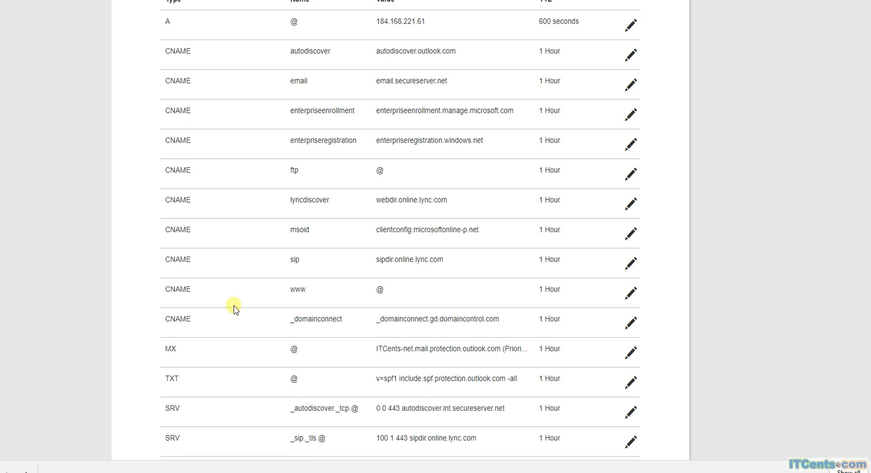
pyautogui.moveTo(292, 60)
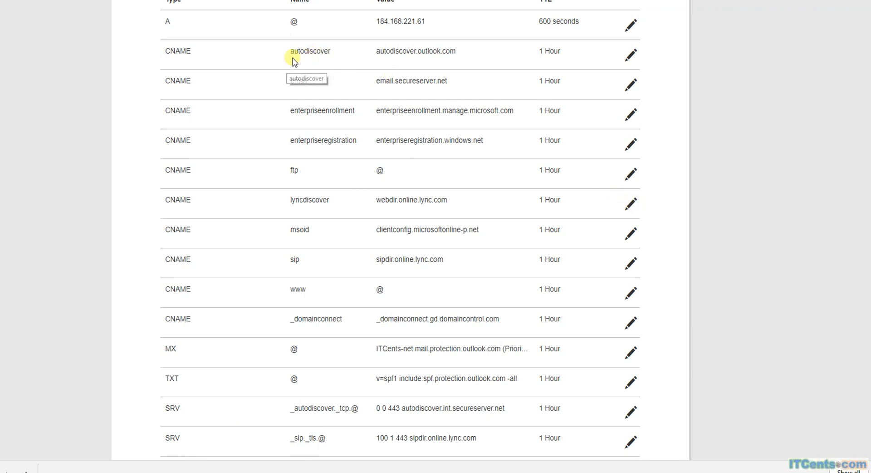
pyautogui.moveTo(343, 58)
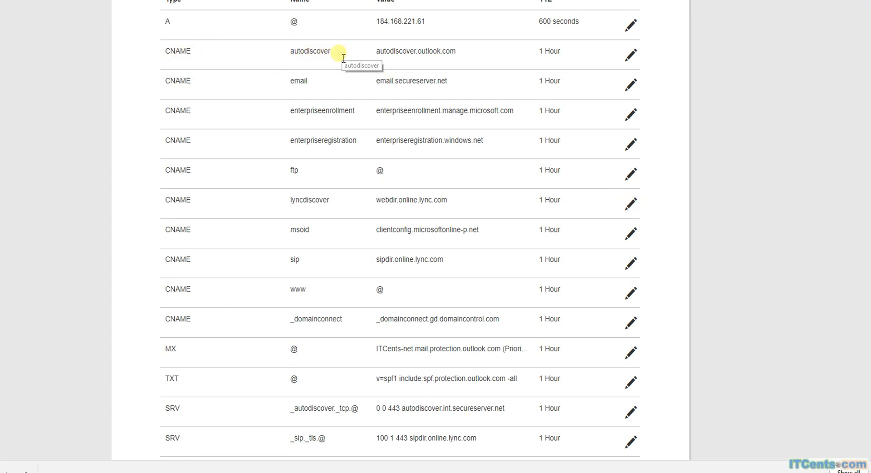
pyautogui.moveTo(397, 59)
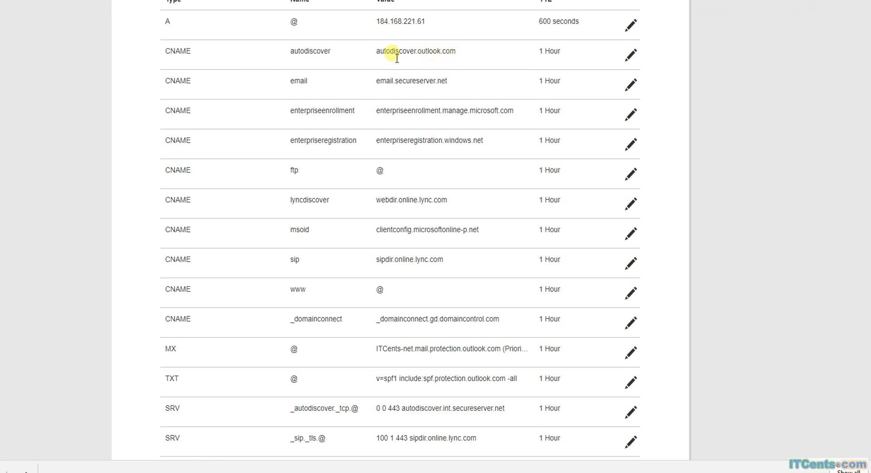
pyautogui.moveTo(447, 51)
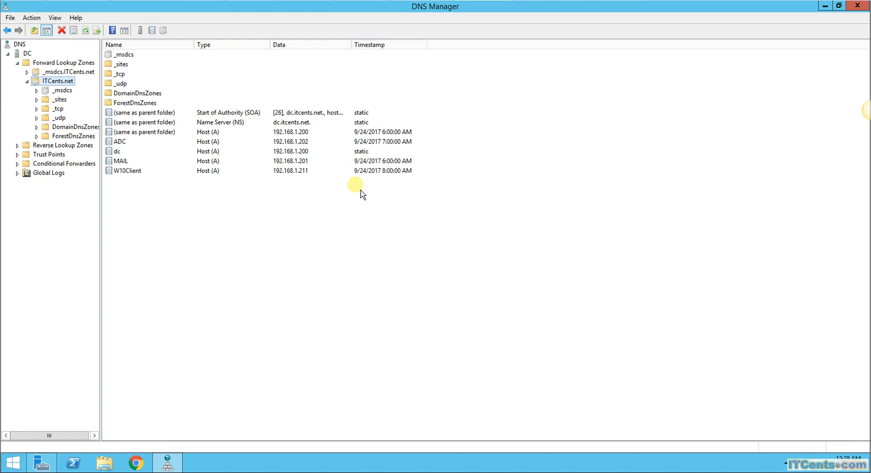
pyautogui.moveTo(411, 272)
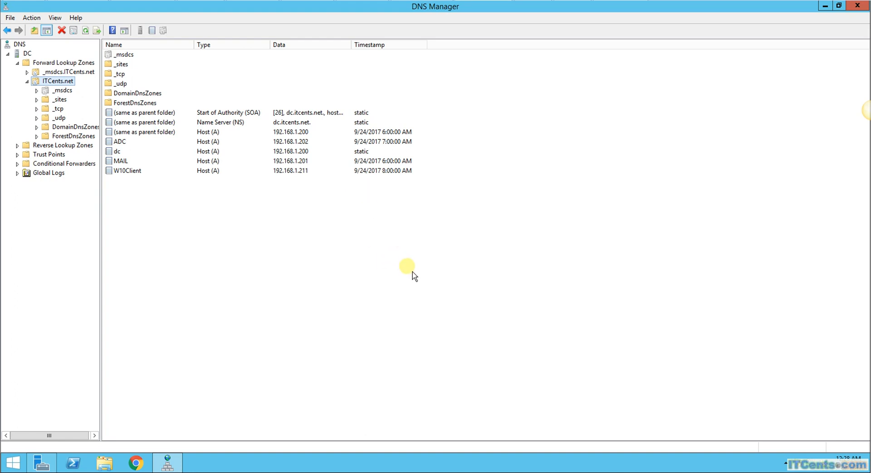
pyautogui.moveTo(382, 310)
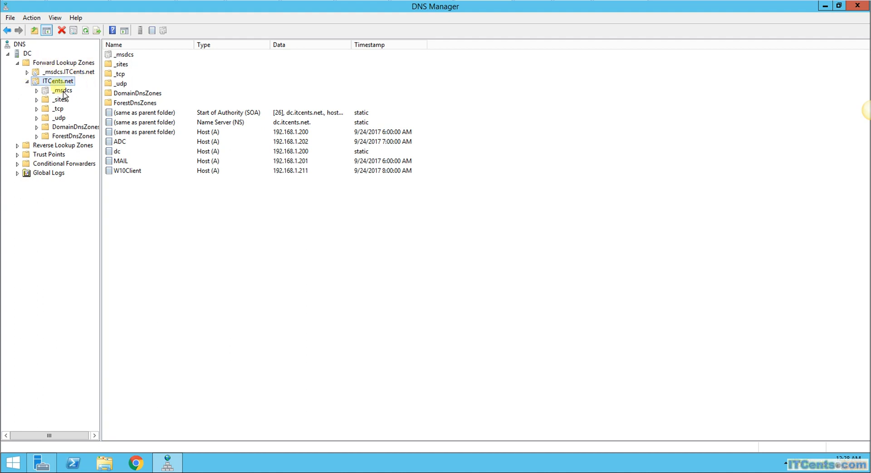
# Add an 'autodiscover' CNAME record in ITCents.net targeting autodiscover.outlook.com
pyautogui.rightClick(54, 81)
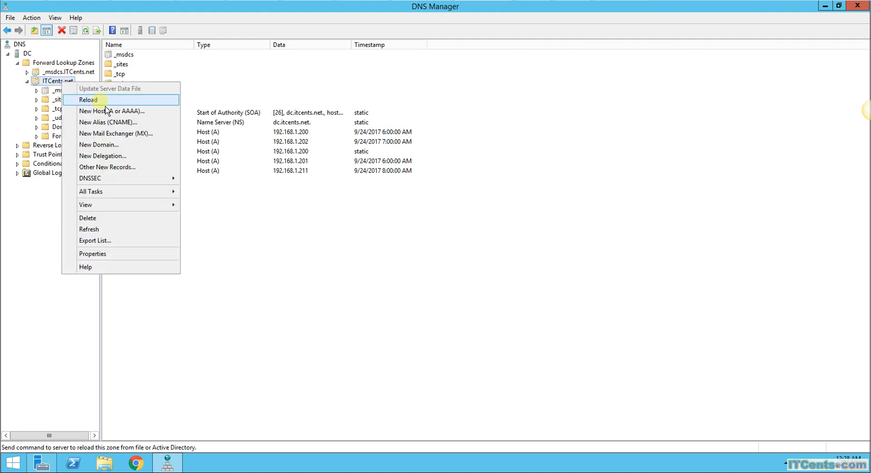
pyautogui.click(108, 122)
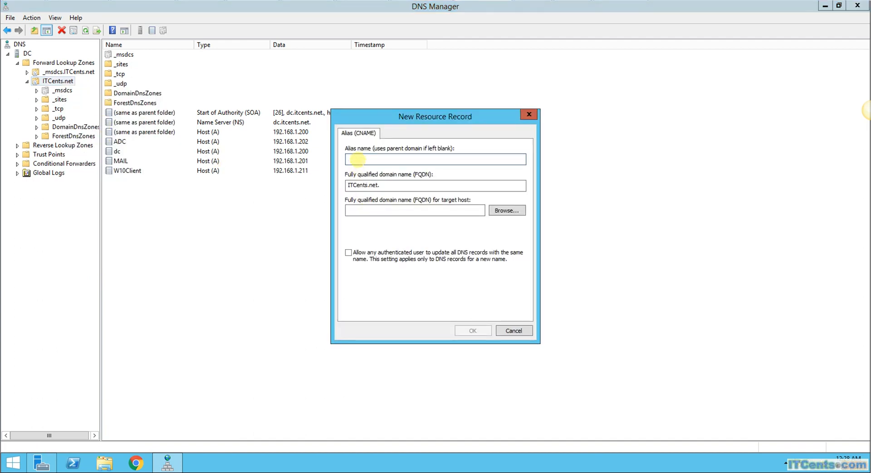
pyautogui.write('autodisco')
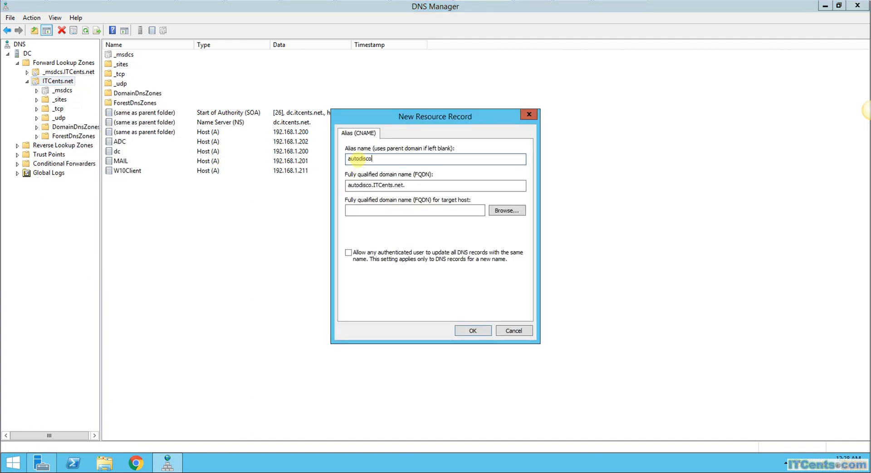
pyautogui.write('ver')
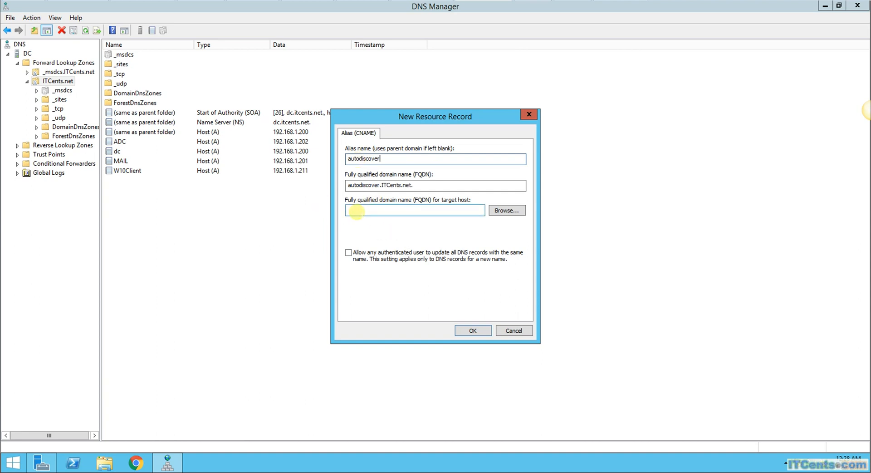
pyautogui.write('autodiscover.')
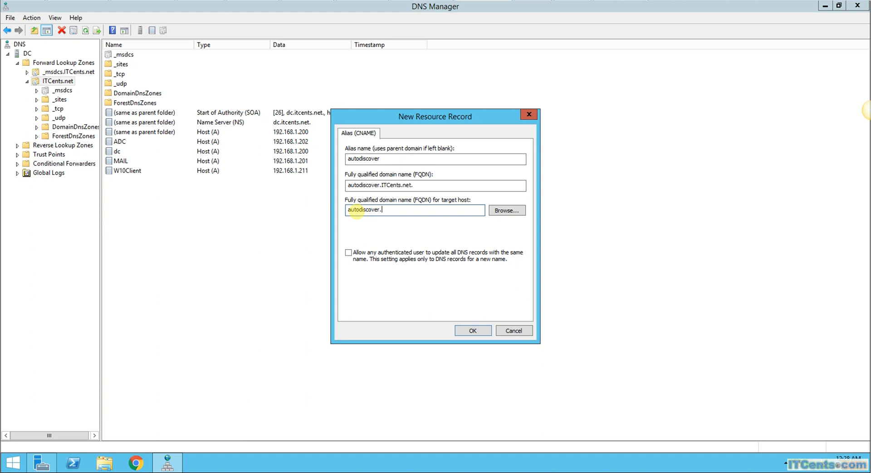
pyautogui.write('outl')
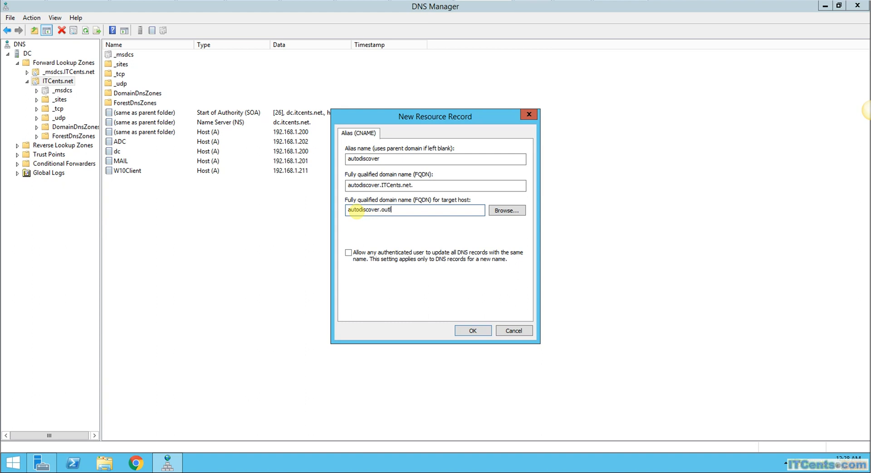
pyautogui.write('ook.com')
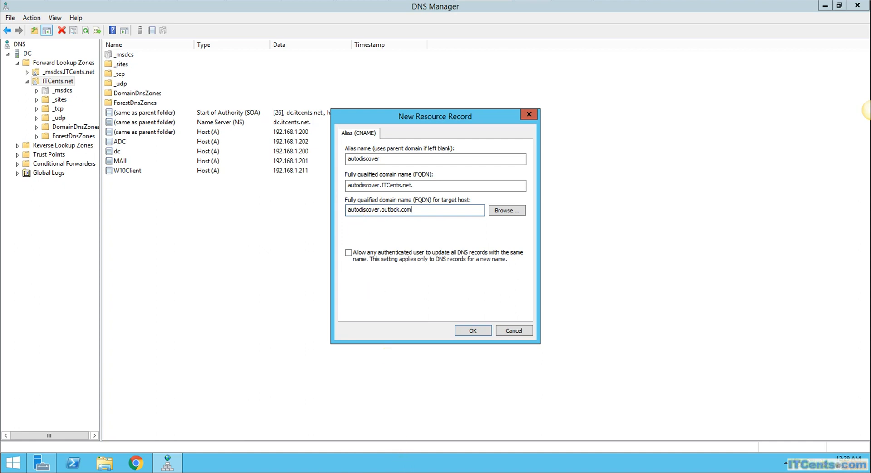
pyautogui.moveTo(136, 462)
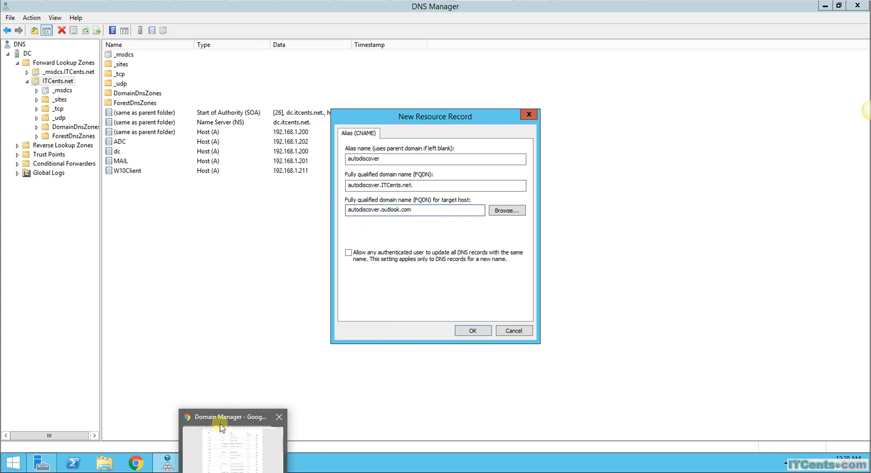
pyautogui.click(230, 442)
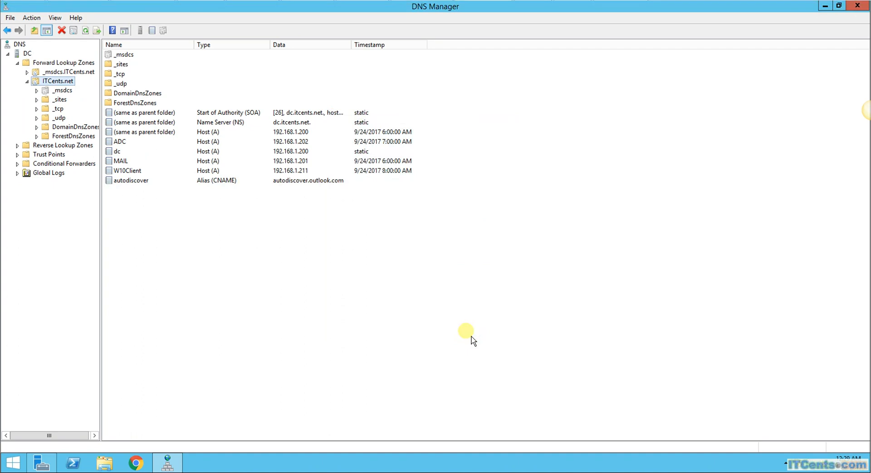
pyautogui.moveTo(364, 228)
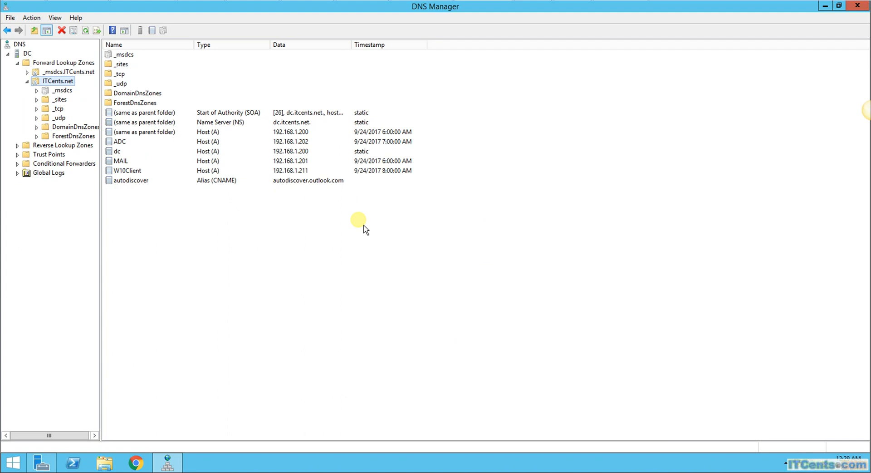
pyautogui.moveTo(391, 249)
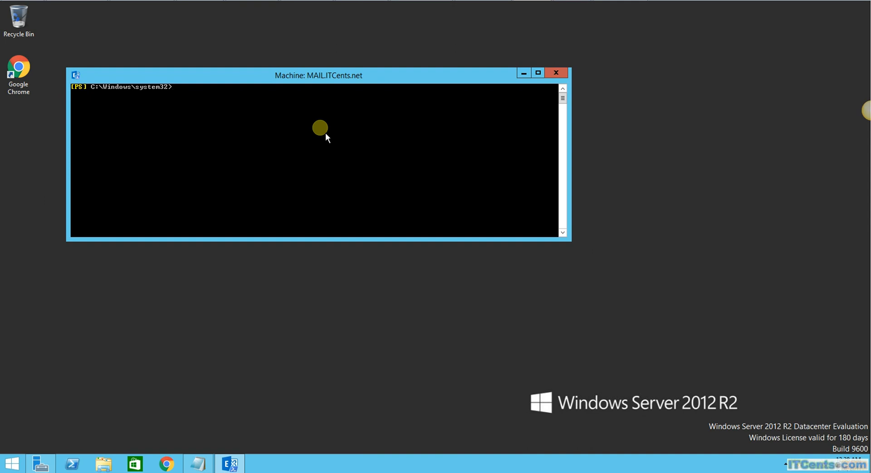
pyautogui.moveTo(230, 463)
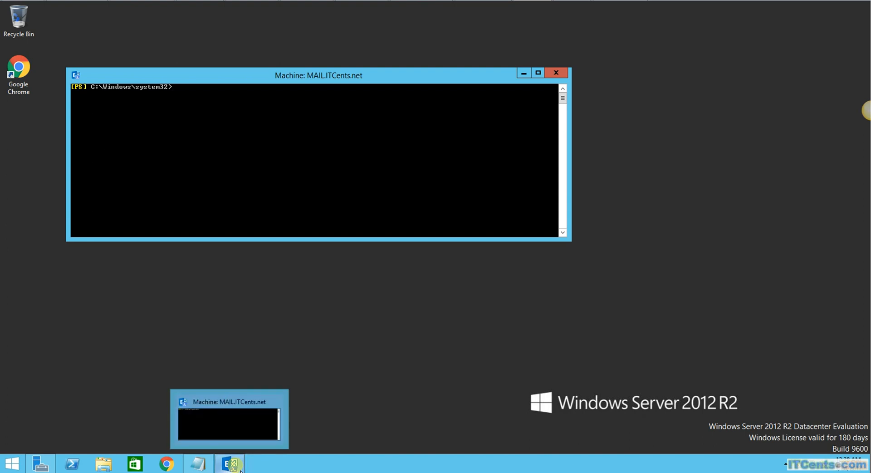
# Return to Exchange Management Shell and run Get-ClientAccessServer -identity Mail | fl *uri*
pyautogui.click(11, 462)
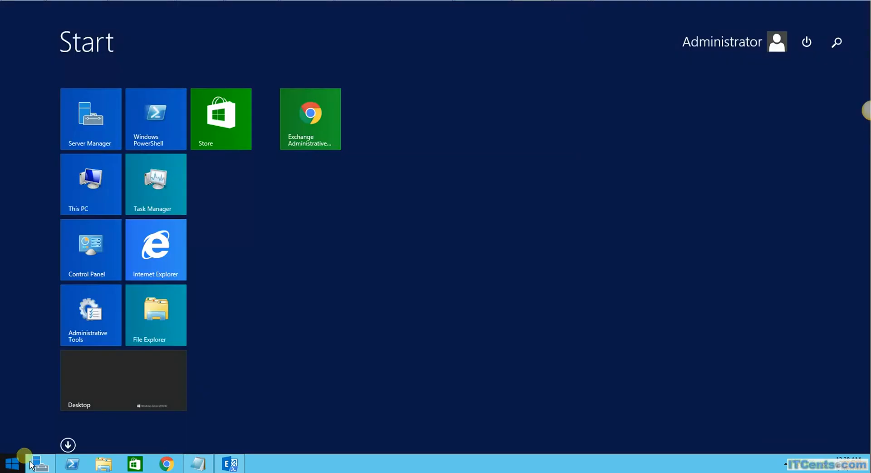
pyautogui.click(68, 445)
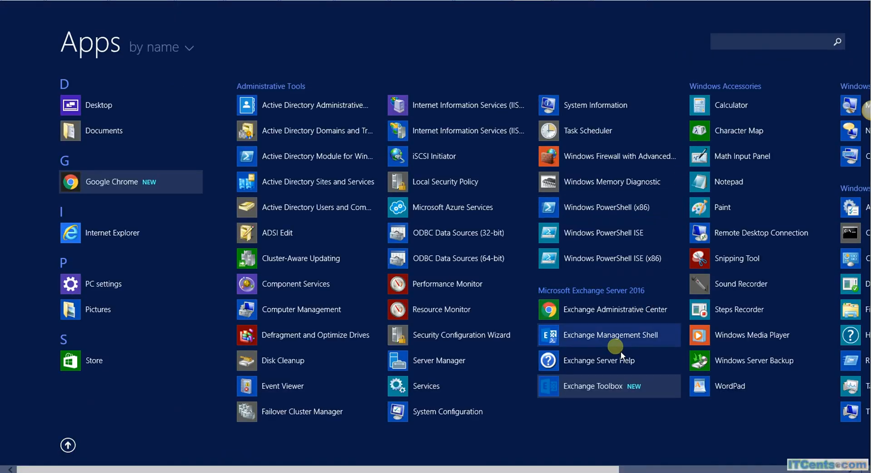
pyautogui.moveTo(92, 433)
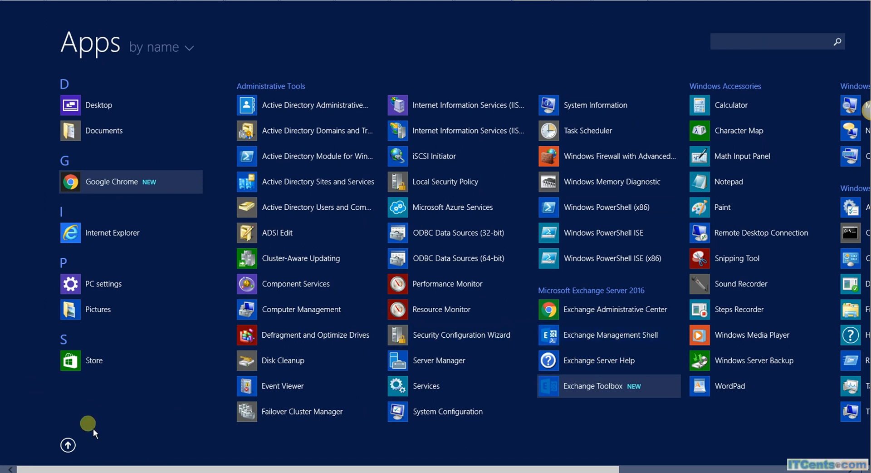
pyautogui.click(609, 335)
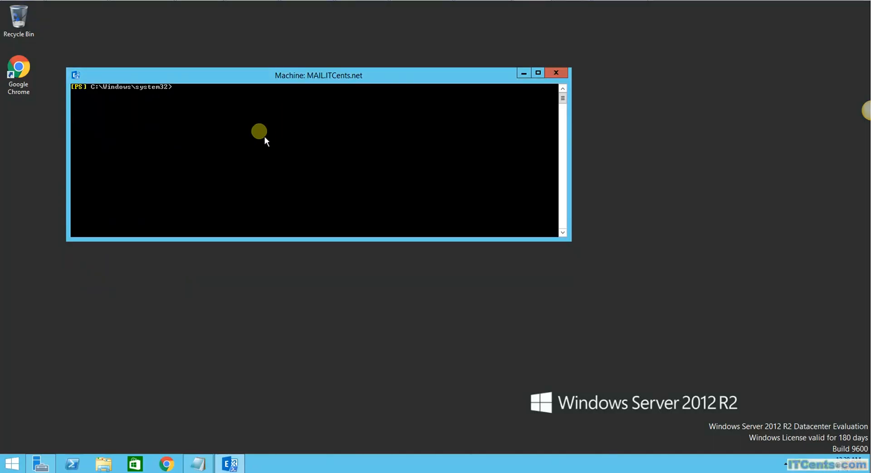
pyautogui.moveTo(245, 127)
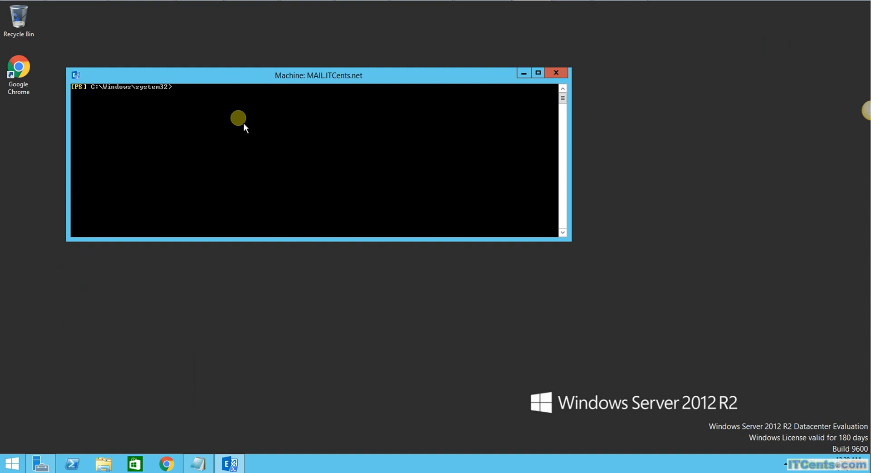
pyautogui.write('Get-ClientAccessServer -identity Mail | fl *uri*')
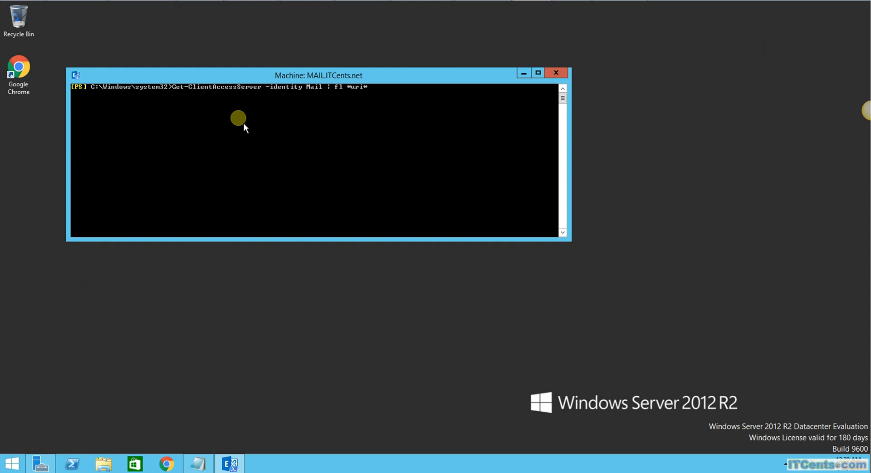
pyautogui.press('Return')
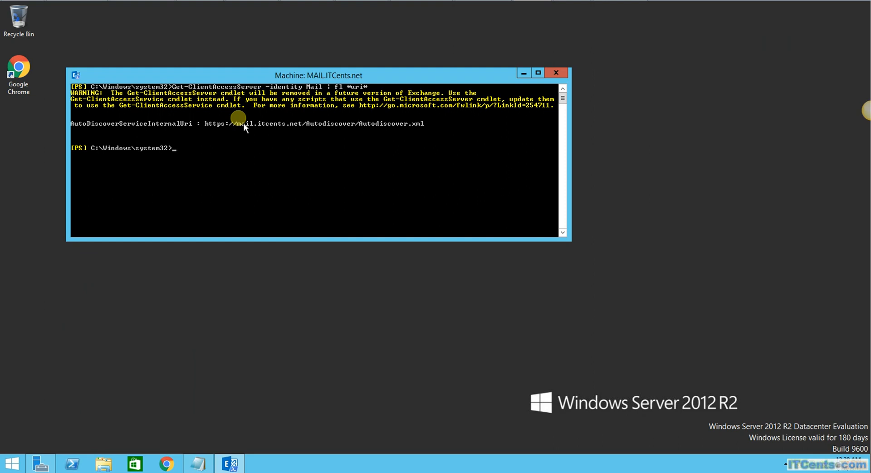
pyautogui.moveTo(177, 135)
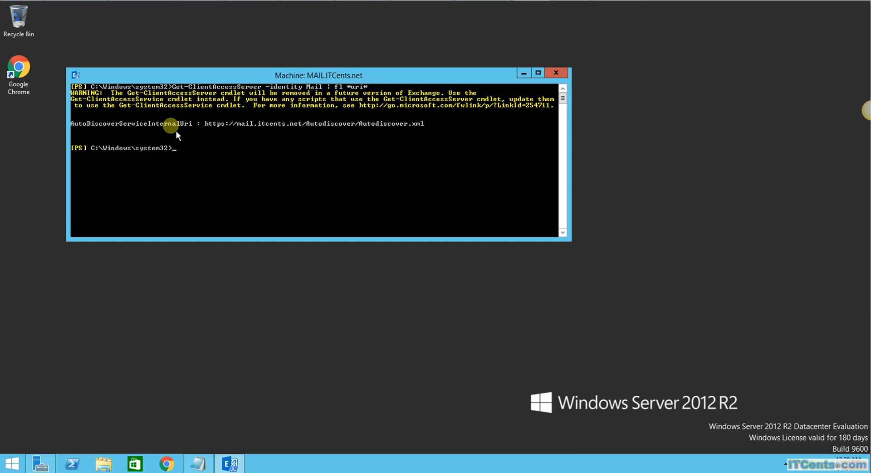
pyautogui.moveTo(511, 177)
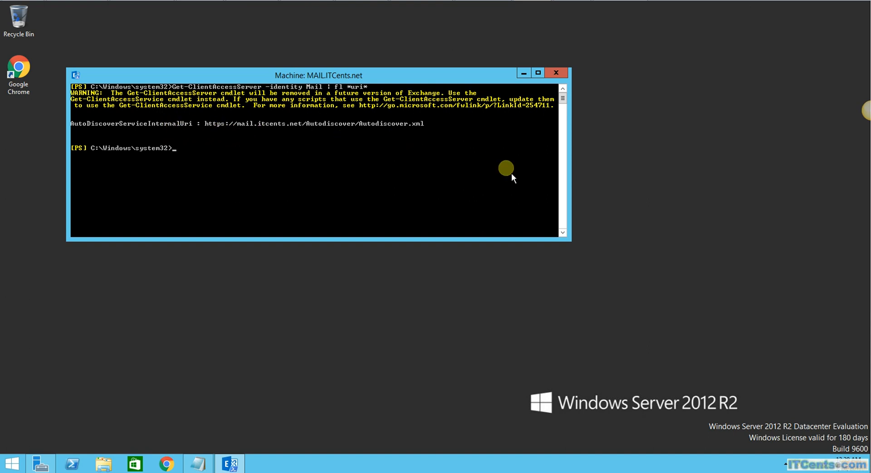
pyautogui.moveTo(473, 191)
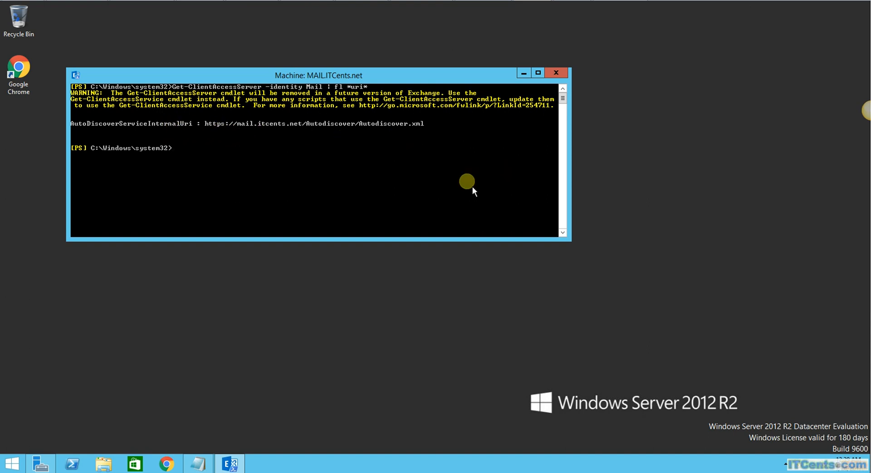
pyautogui.moveTo(232, 171)
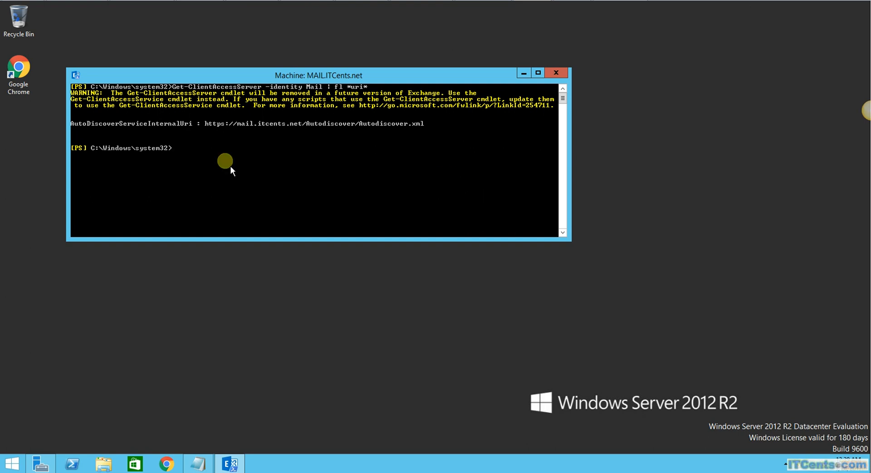
pyautogui.moveTo(351, 277)
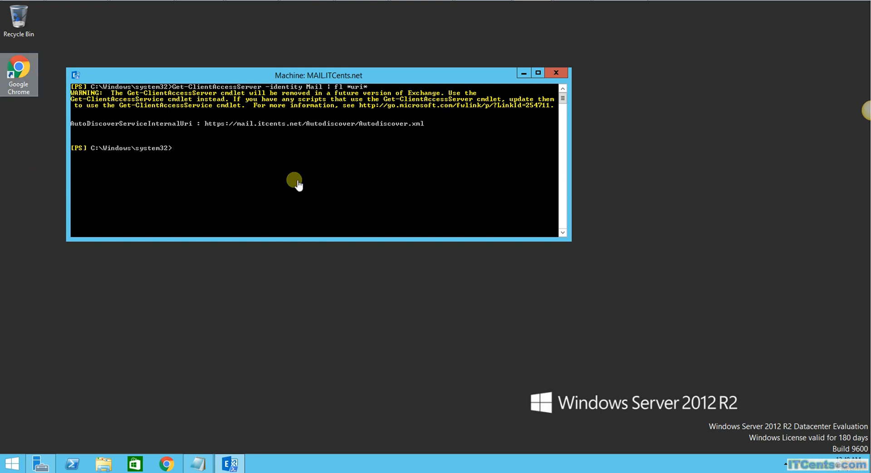
pyautogui.moveTo(245, 170)
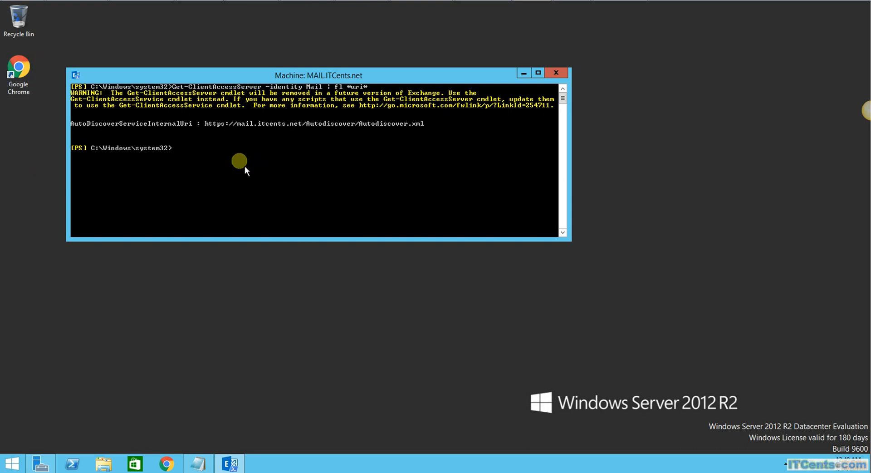
pyautogui.moveTo(238, 186)
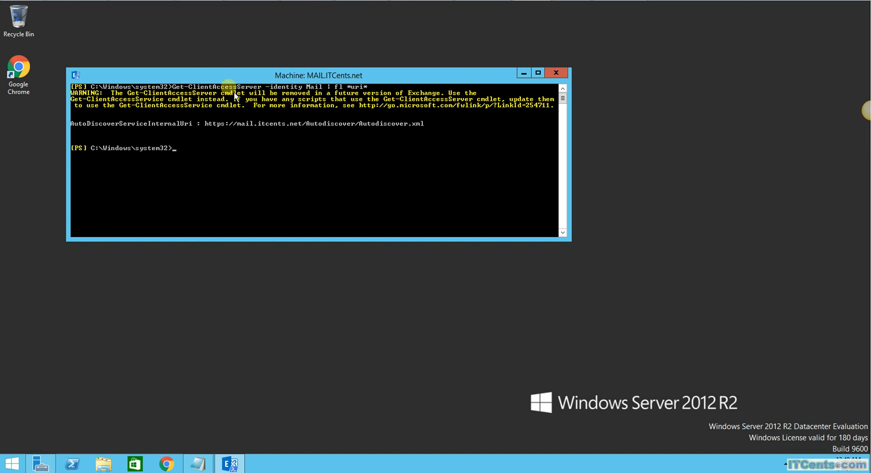
pyautogui.moveTo(178, 148)
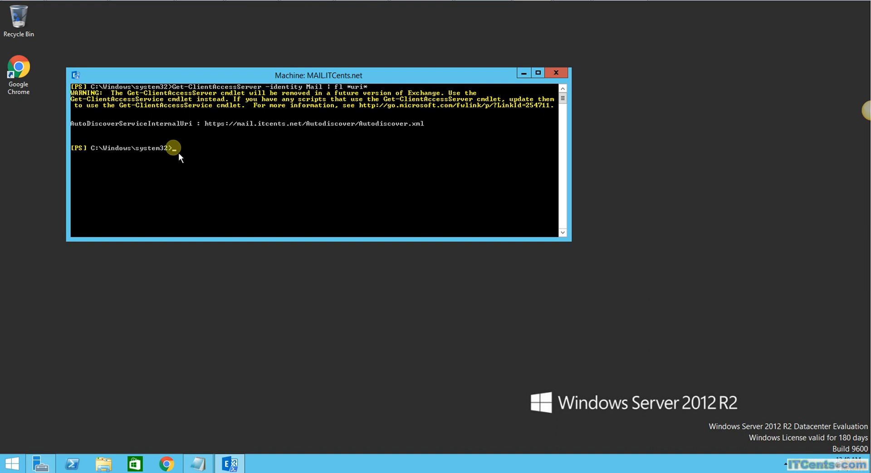
# Run Set-ClientAccessServer -Identity MAIL -AutoDiscoverServiceInternalUri $null
pyautogui.write('Set-ClientAccessServer -Identity MAIL -AutoDiscoverServiceInternalUri $null')
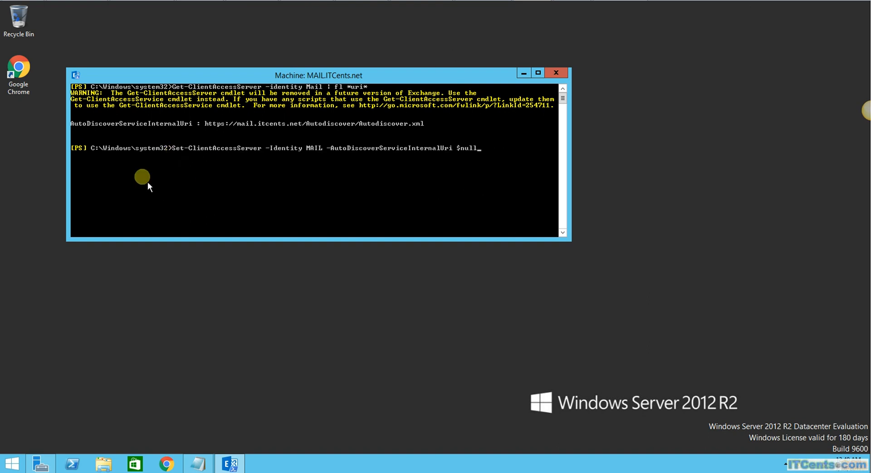
pyautogui.moveTo(147, 151)
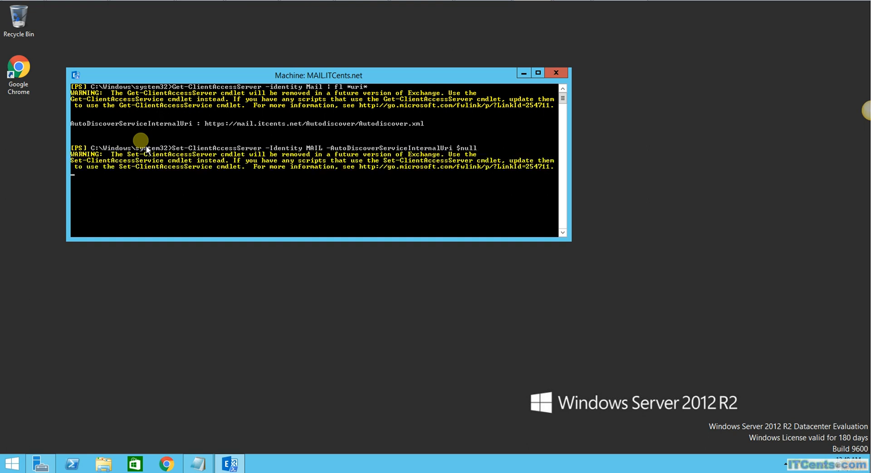
pyautogui.press('Return')
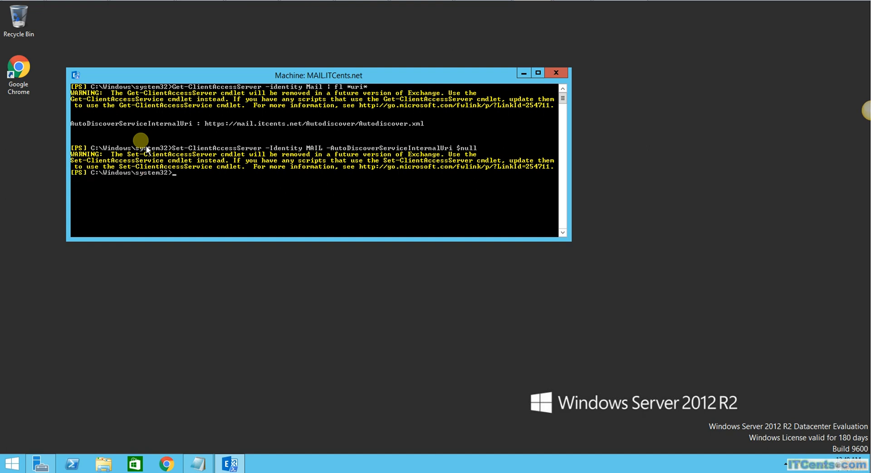
# Rerun Get-ClientAccessServer -identity Mail | fl *uri* to see AutoDiscoverServiceInternalUri blank
pyautogui.write('Get-ClientAccessServer -identity Mail | fl *uri*')
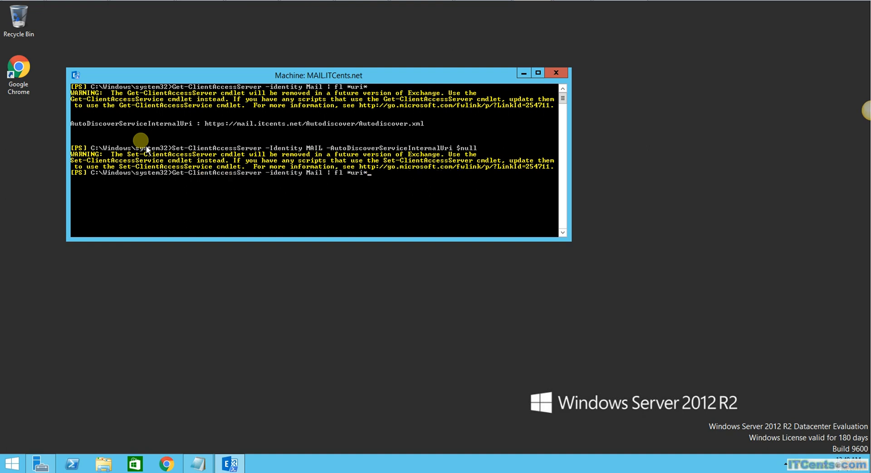
pyautogui.press('Return')
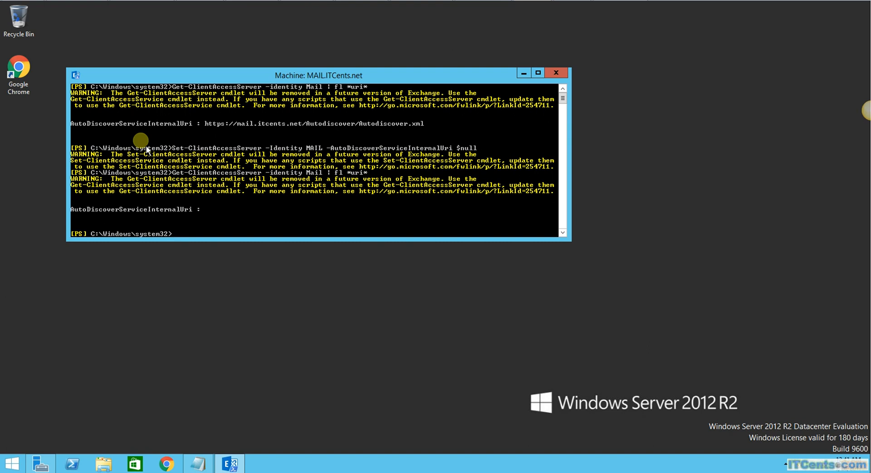
pyautogui.moveTo(220, 218)
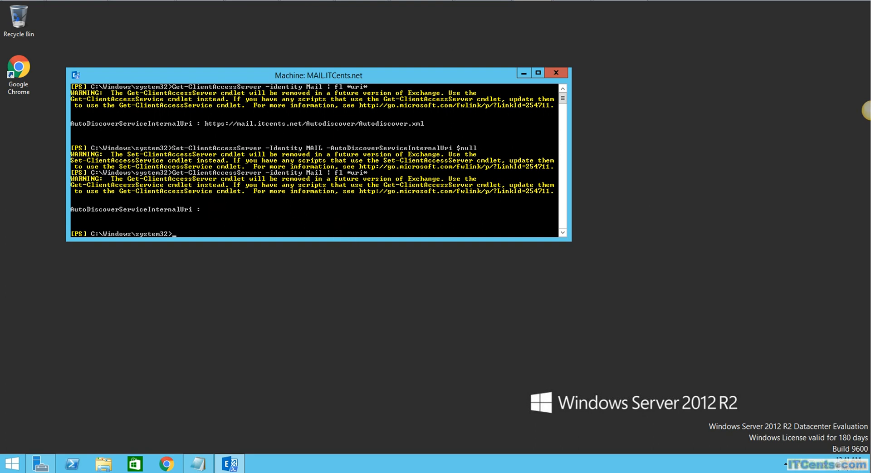
# Open Services from Server Manager, maximized and scrolled to the Microsoft Exchange services
pyautogui.click(557, 72)
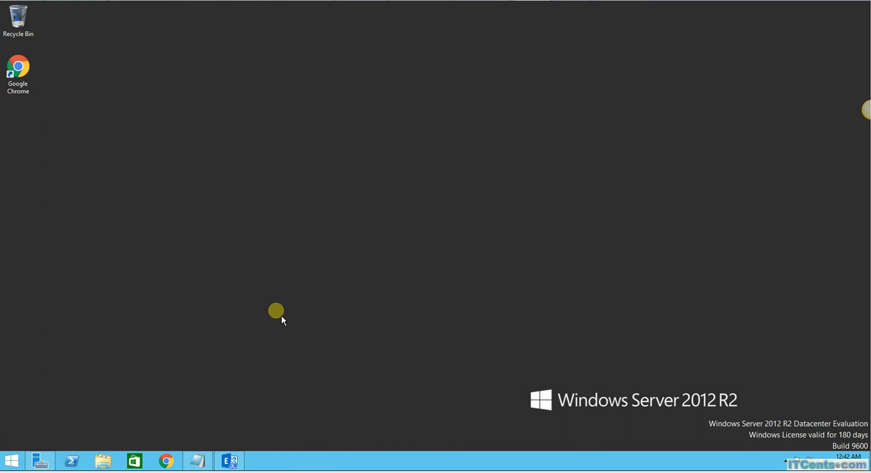
pyautogui.click(40, 460)
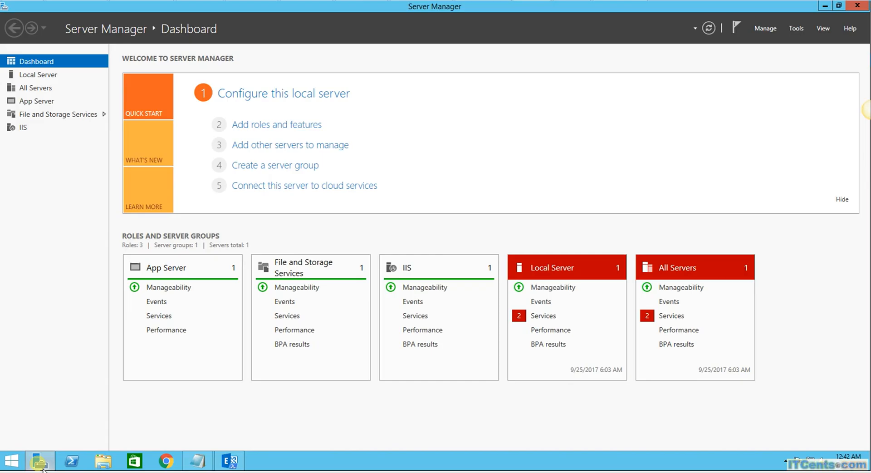
pyautogui.click(796, 28)
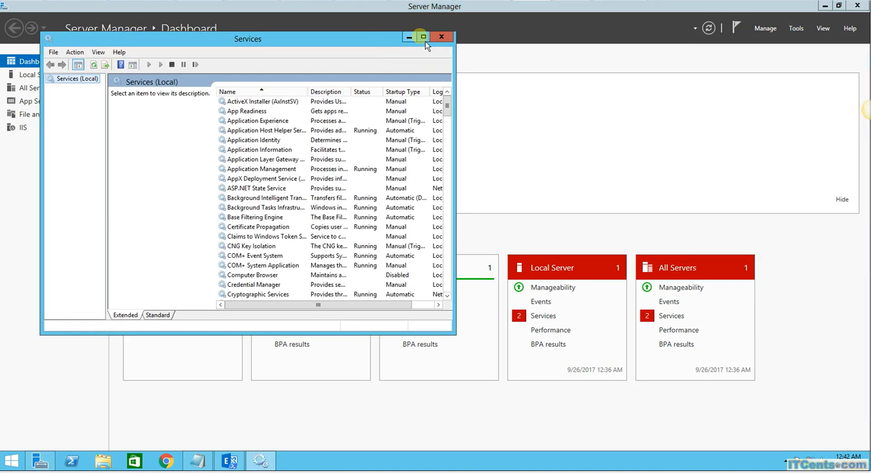
pyautogui.click(423, 37)
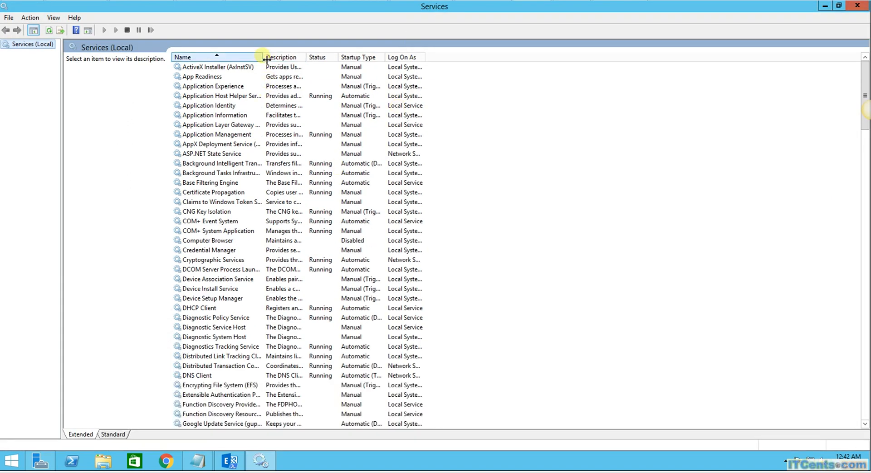
pyautogui.scroll(-3)
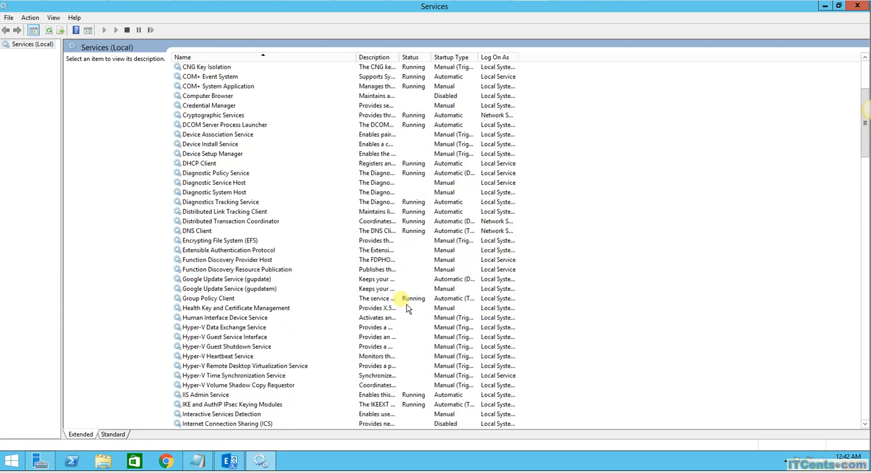
pyautogui.scroll(-3)
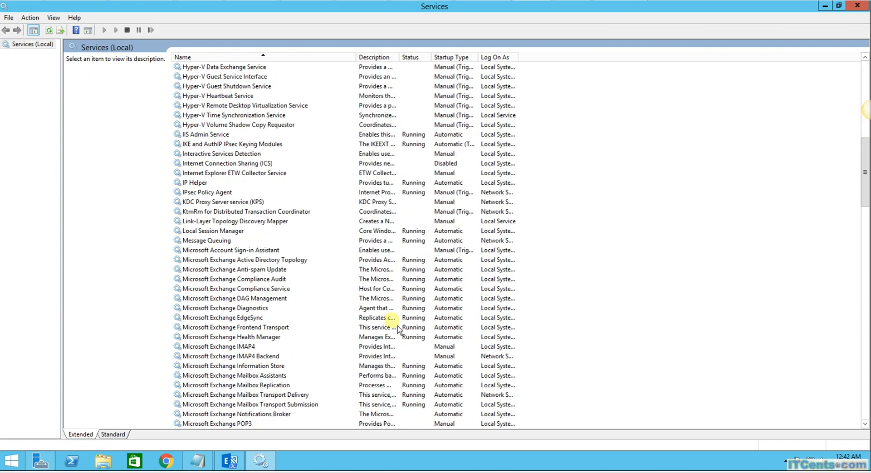
# Stop the Microsoft Exchange Information Store service, then minimize the Services window
pyautogui.rightClick(233, 366)
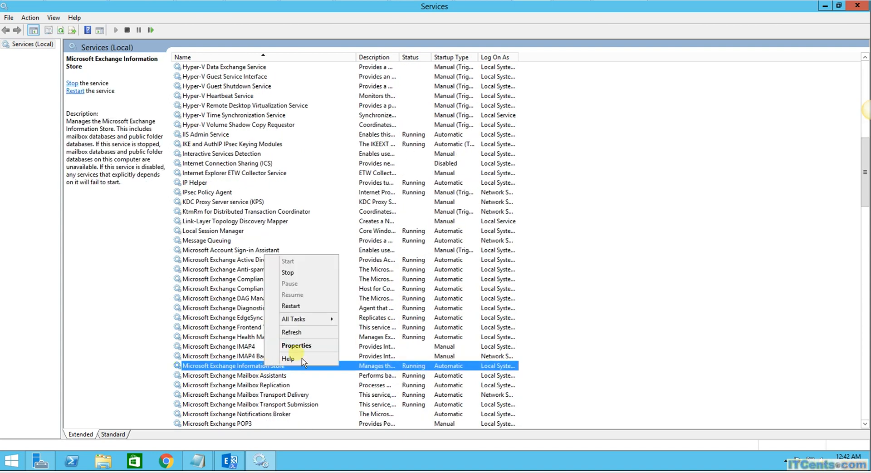
pyautogui.click(288, 272)
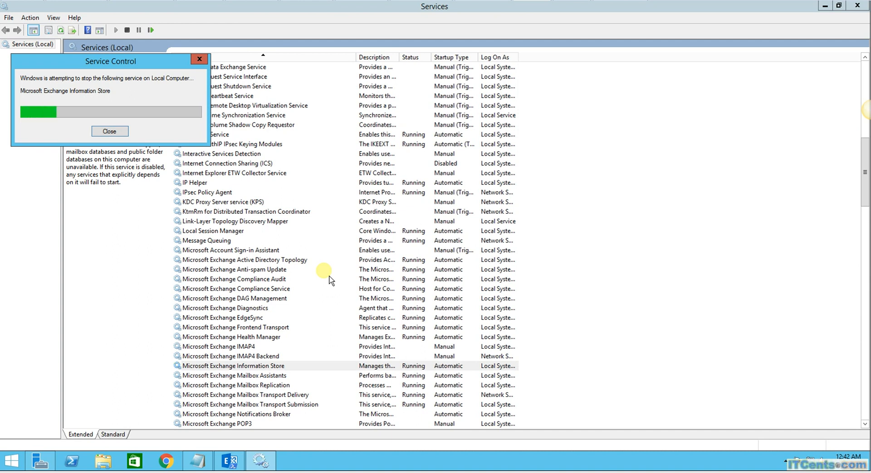
pyautogui.click(109, 131)
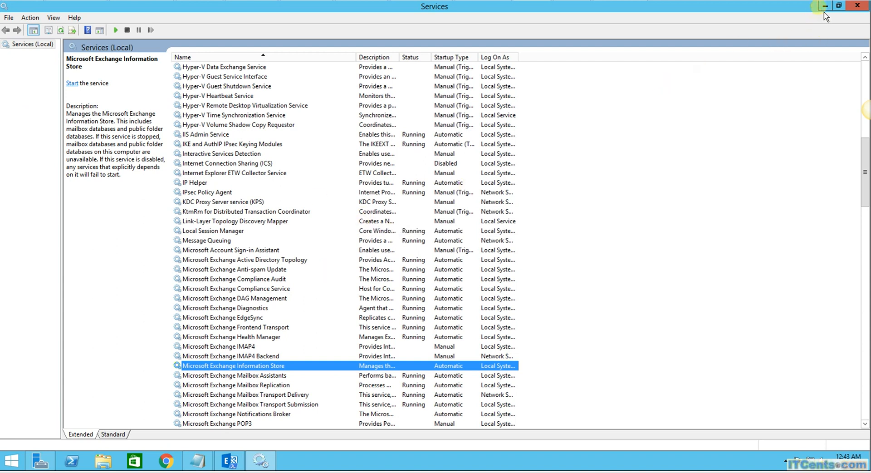
pyautogui.moveTo(827, 5)
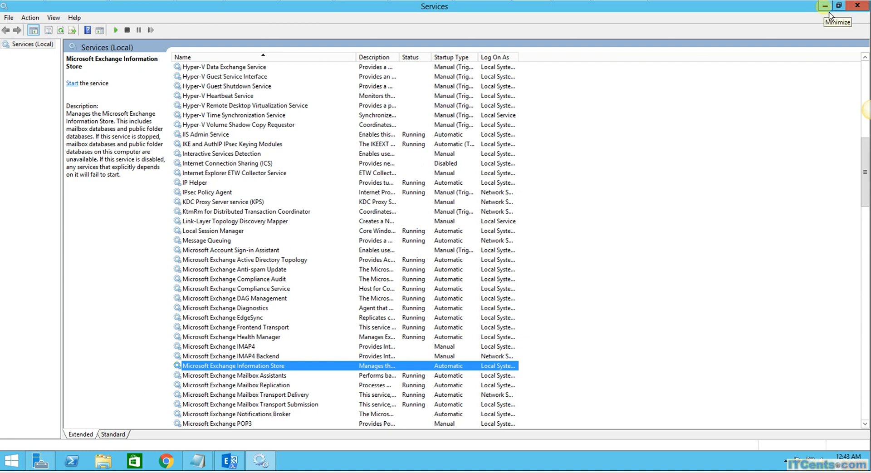
pyautogui.moveTo(830, 17)
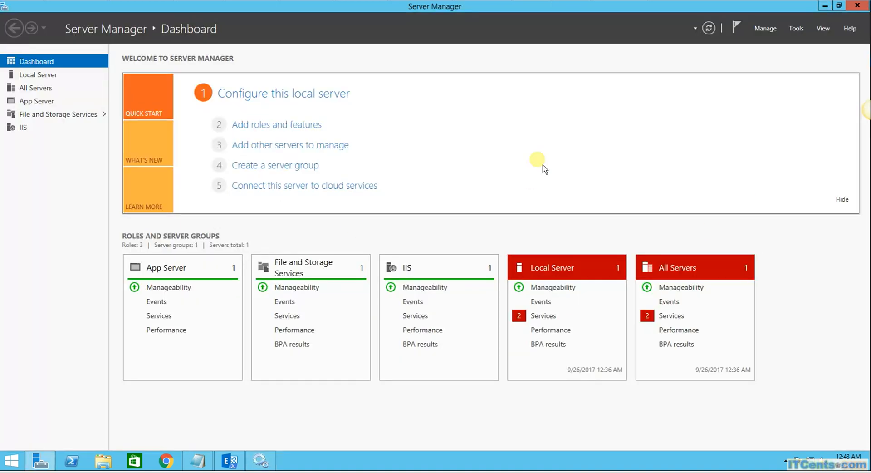
pyautogui.moveTo(543, 170)
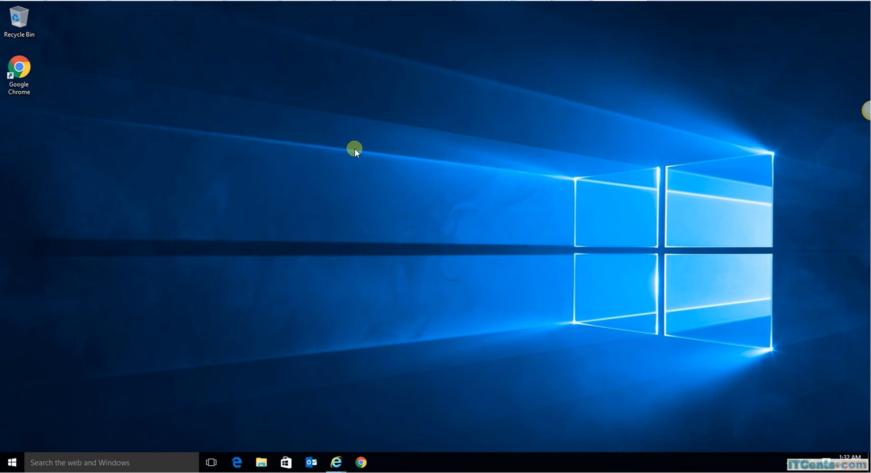
pyautogui.moveTo(136, 428)
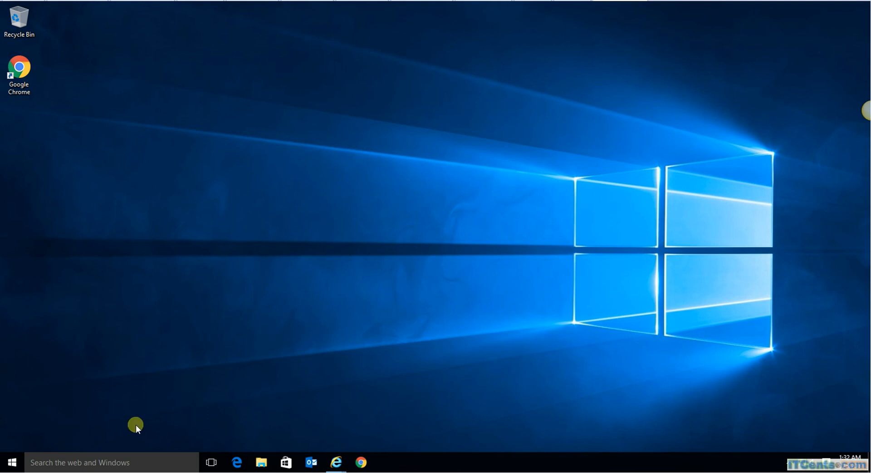
# Open Control Panel from the Start context menu in Large icons view, scrolled to Mail (32-bit)
pyautogui.click(11, 462)
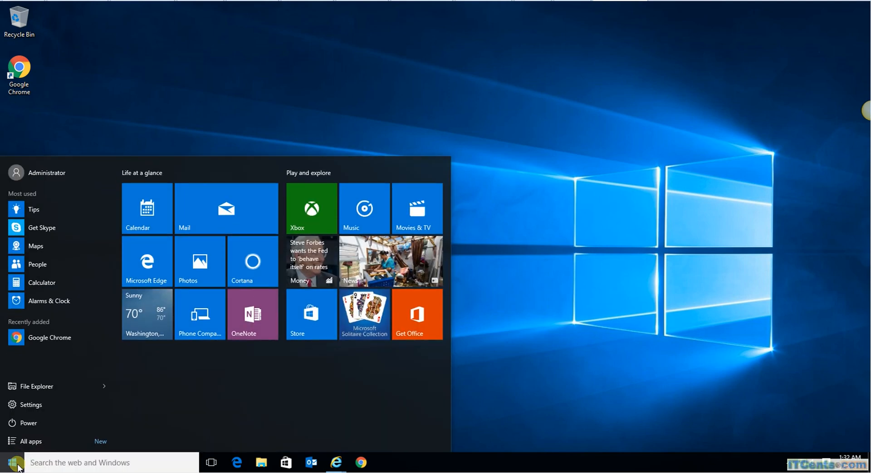
pyautogui.moveTo(597, 89)
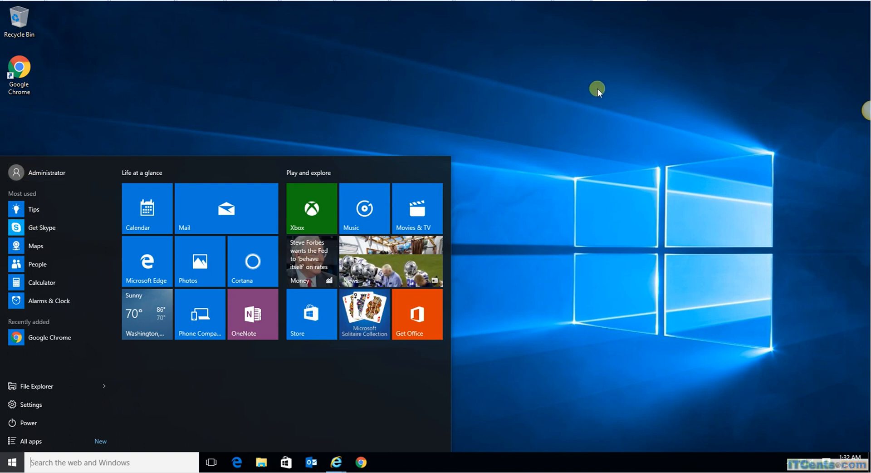
pyautogui.click(11, 462)
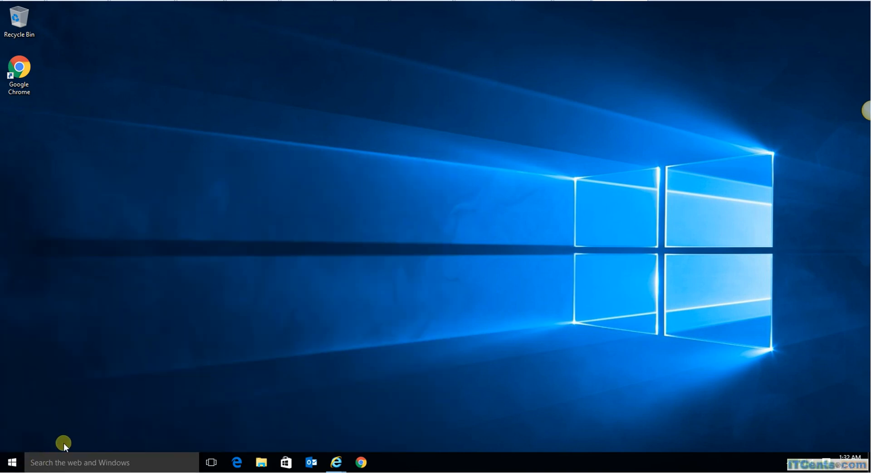
pyautogui.rightClick(7, 462)
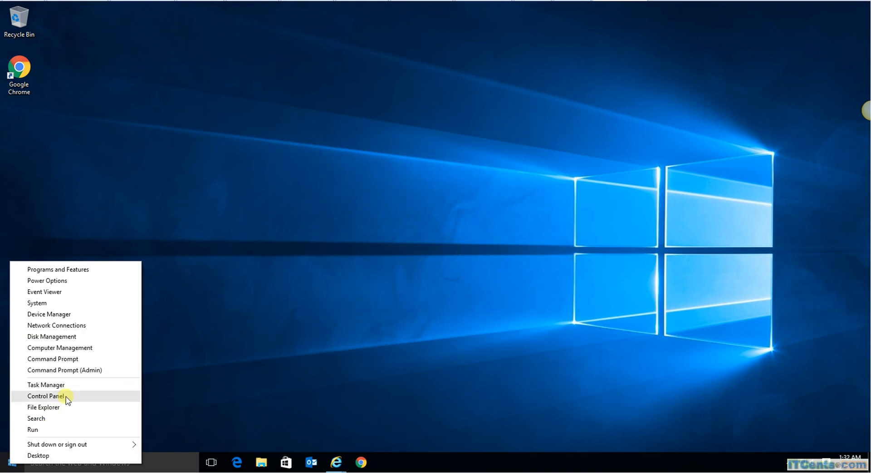
pyautogui.click(44, 396)
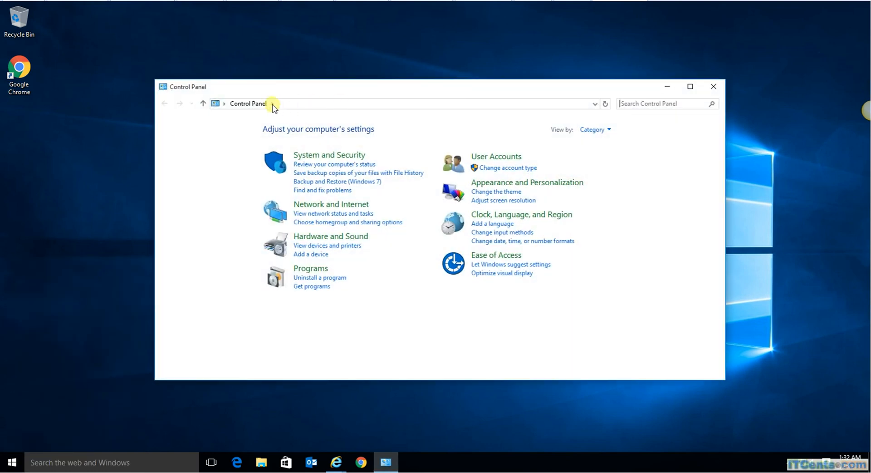
pyautogui.click(594, 130)
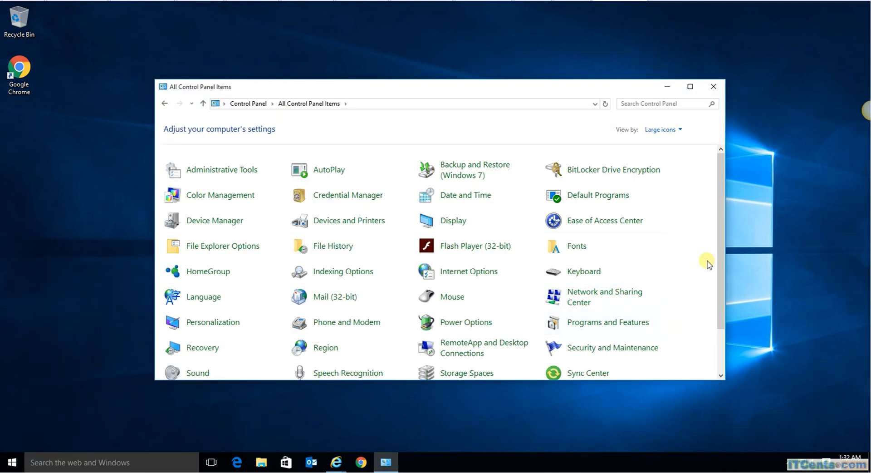
pyautogui.scroll(-3)
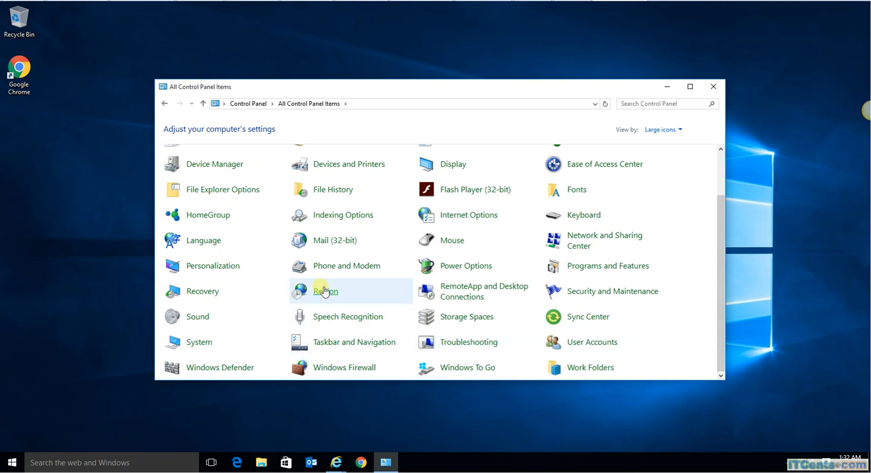
# Add an 'Office-365' profile in Mail (32-bit) and start automatic account detection
pyautogui.click(335, 240)
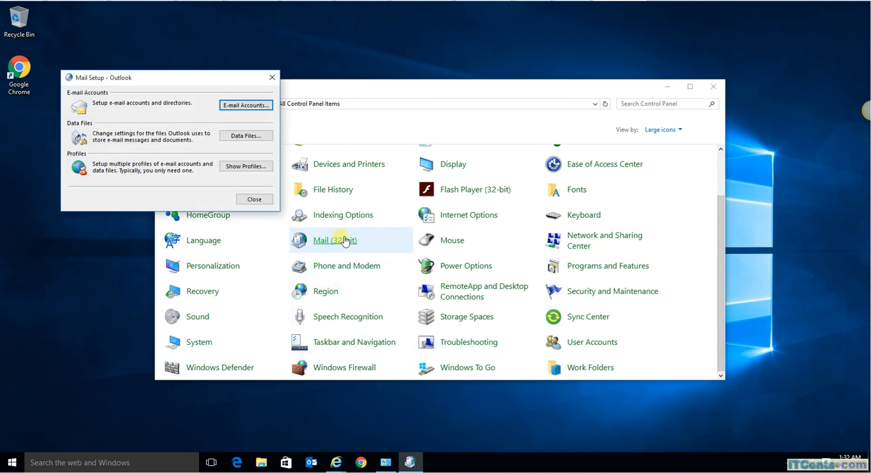
pyautogui.click(245, 166)
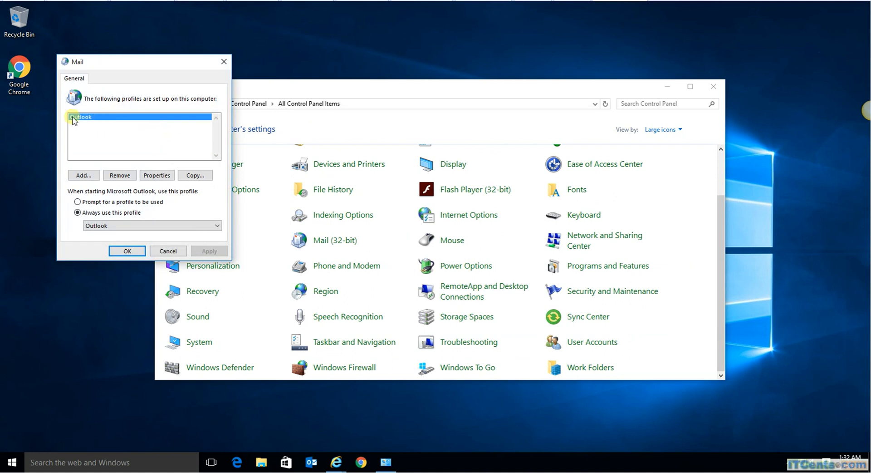
pyautogui.click(84, 175)
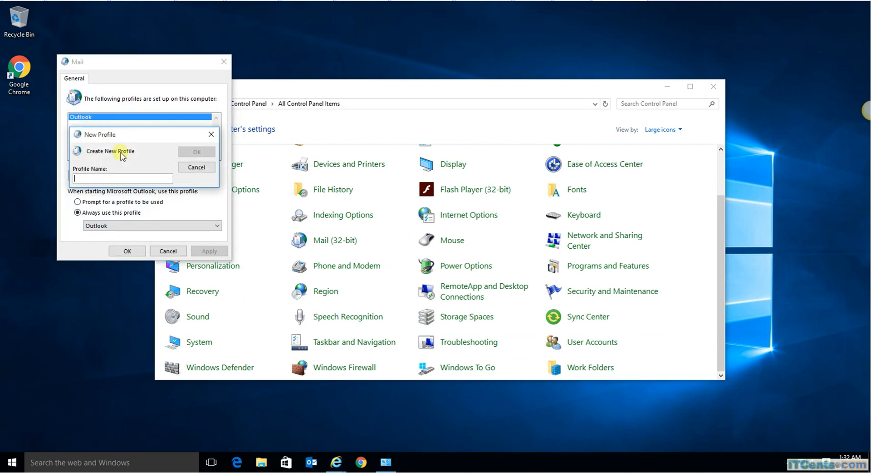
pyautogui.write('Office')
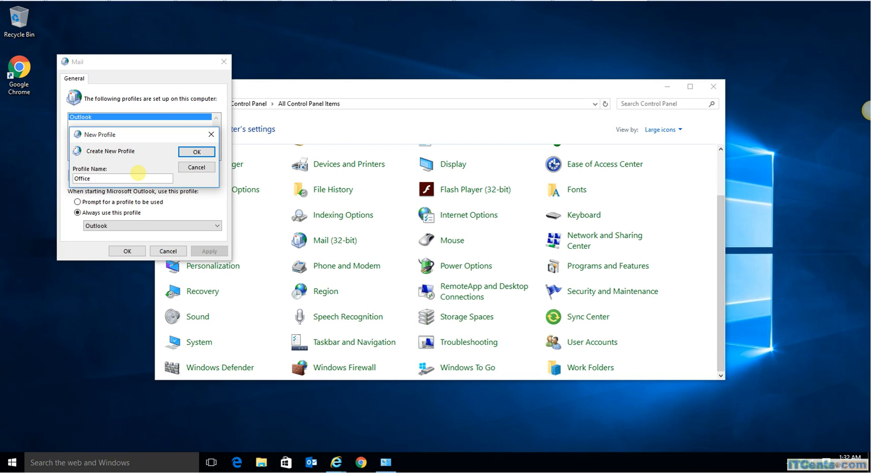
pyautogui.write('-365')
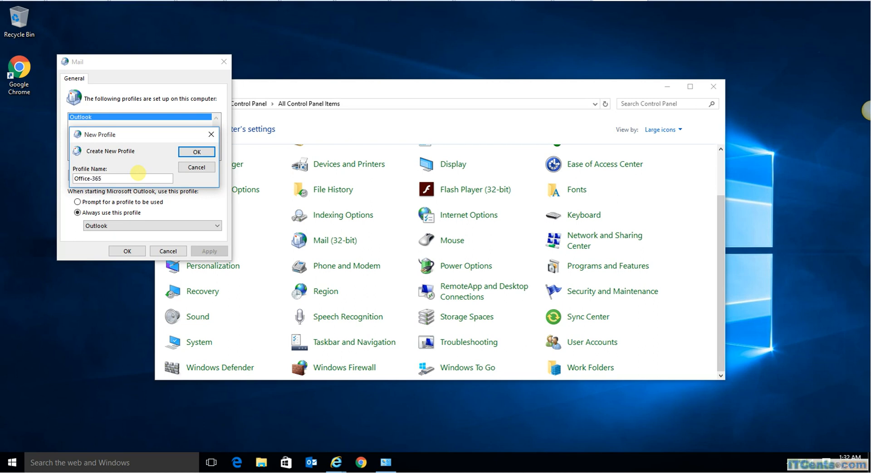
pyautogui.click(196, 152)
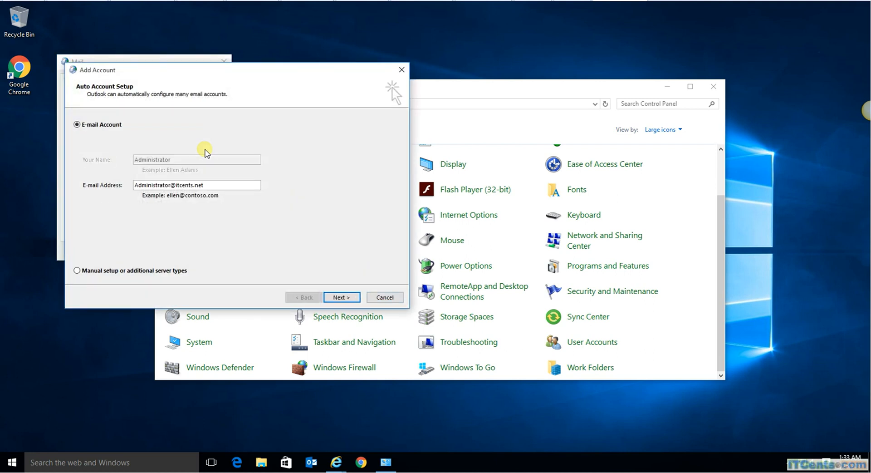
pyautogui.moveTo(214, 184)
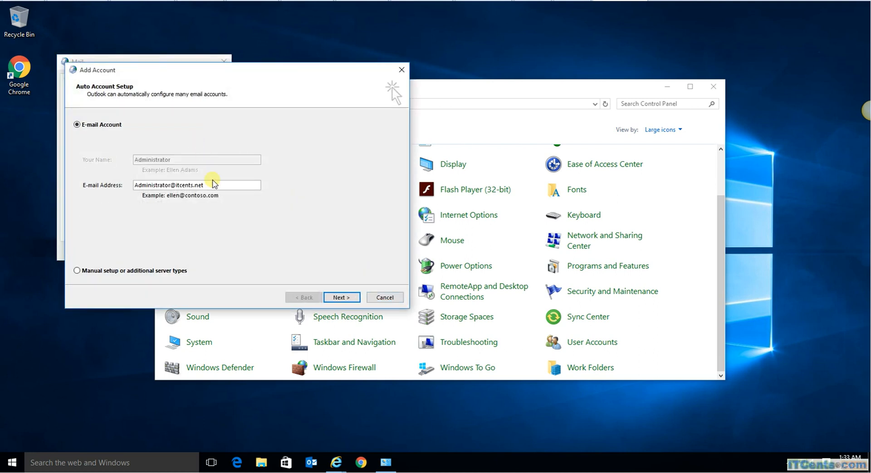
pyautogui.moveTo(169, 278)
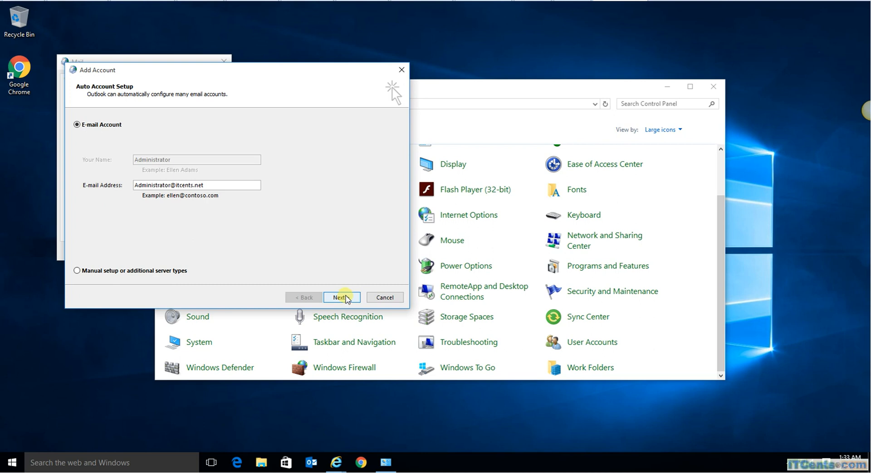
pyautogui.click(341, 297)
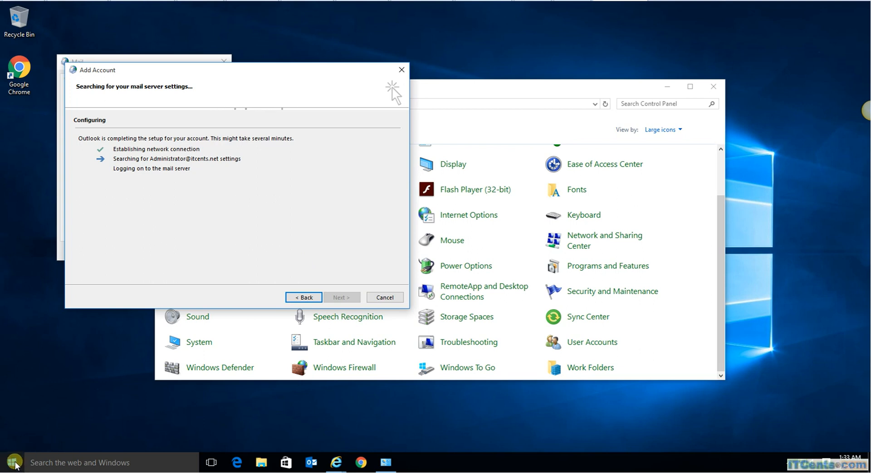
# Ping autodiscover.itcents.net from an administrator Command Prompt, resolving to autodiscover-au.outlook.com
pyautogui.press('Win+r')
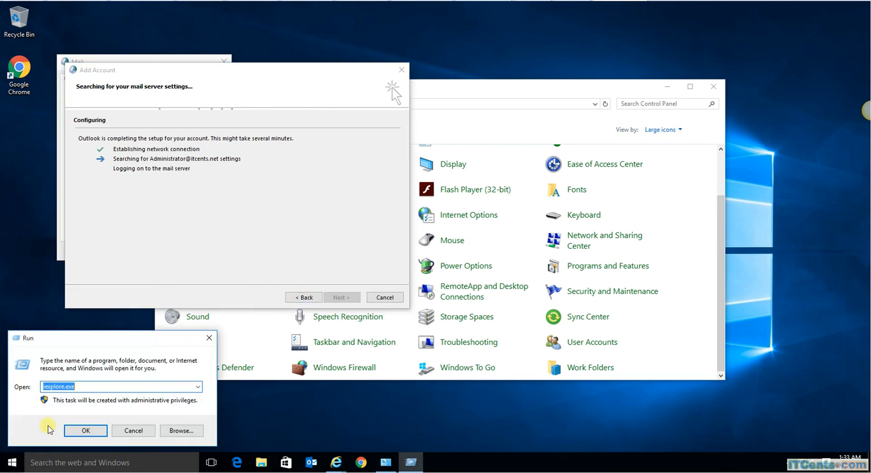
pyautogui.write('cmd')
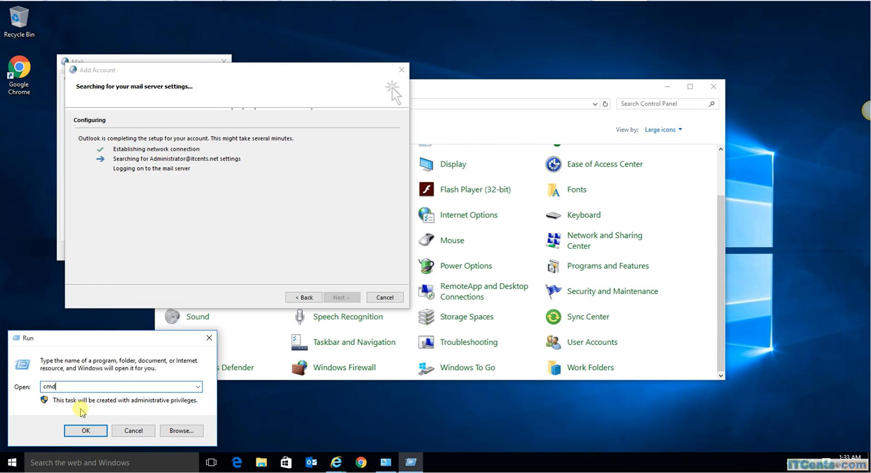
pyautogui.click(85, 430)
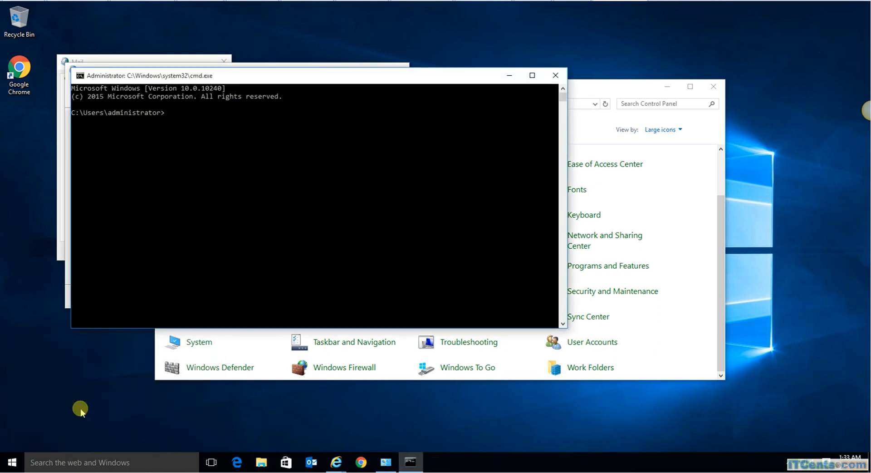
pyautogui.write('ping autodiscover')
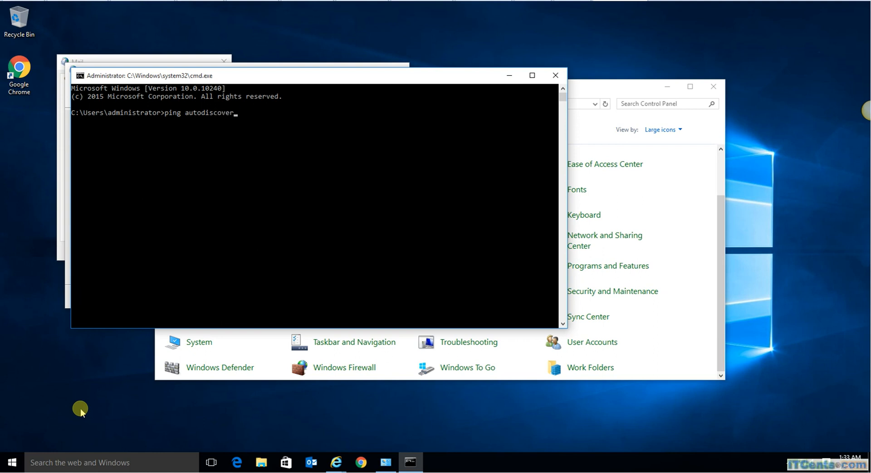
pyautogui.write('.itcents')
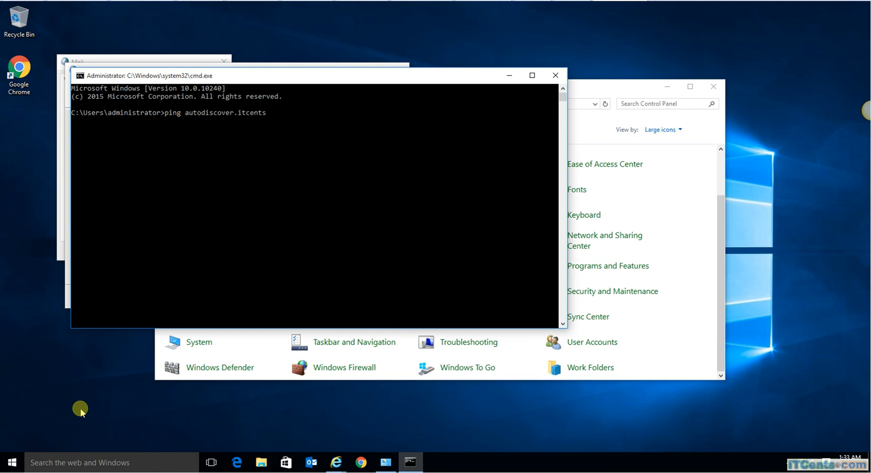
pyautogui.write('.net')
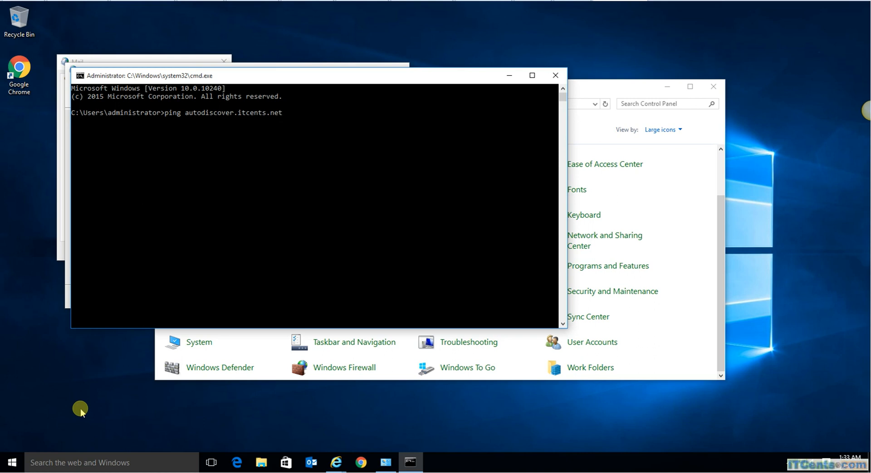
pyautogui.press('Return')
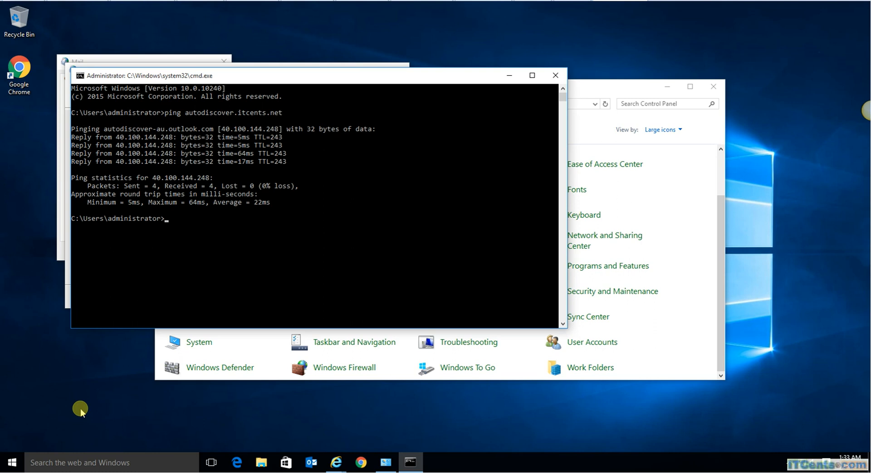
pyautogui.moveTo(168, 182)
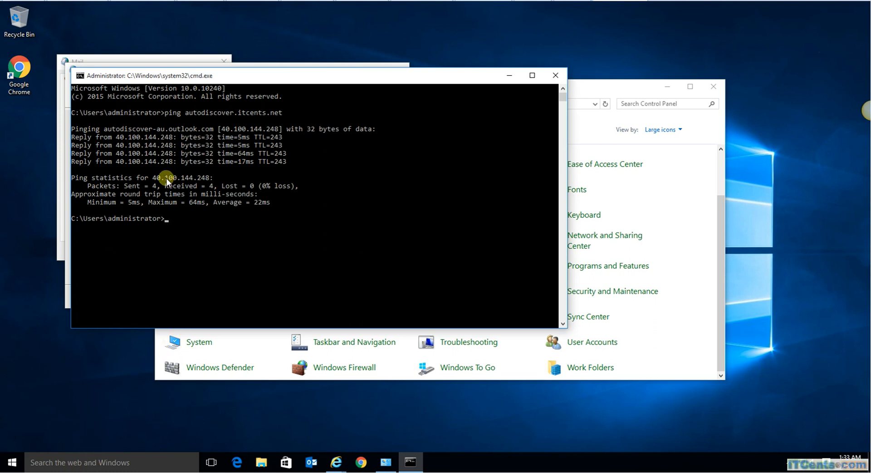
pyautogui.moveTo(289, 217)
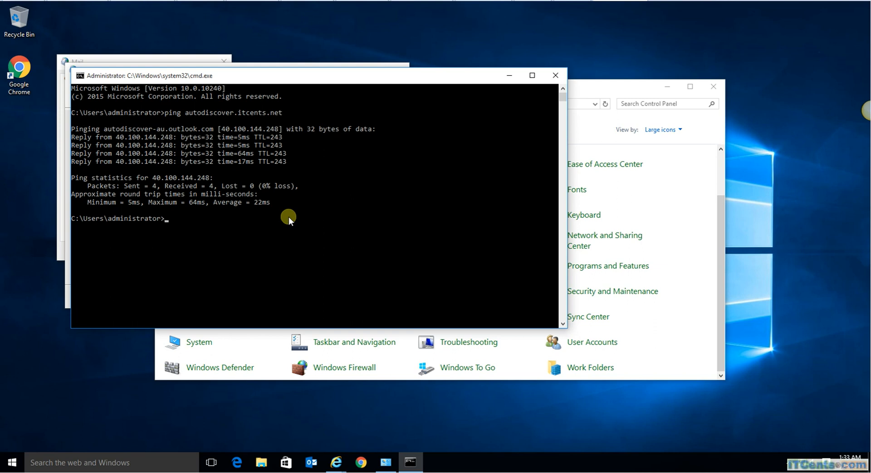
pyautogui.moveTo(204, 150)
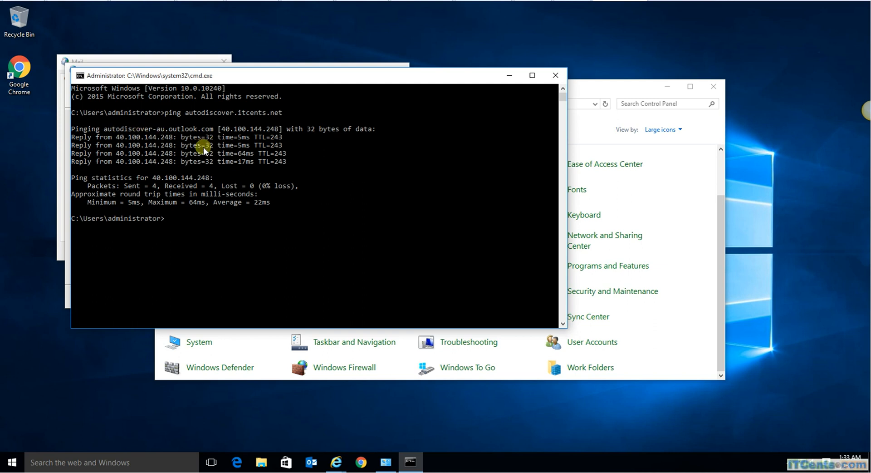
pyautogui.moveTo(218, 231)
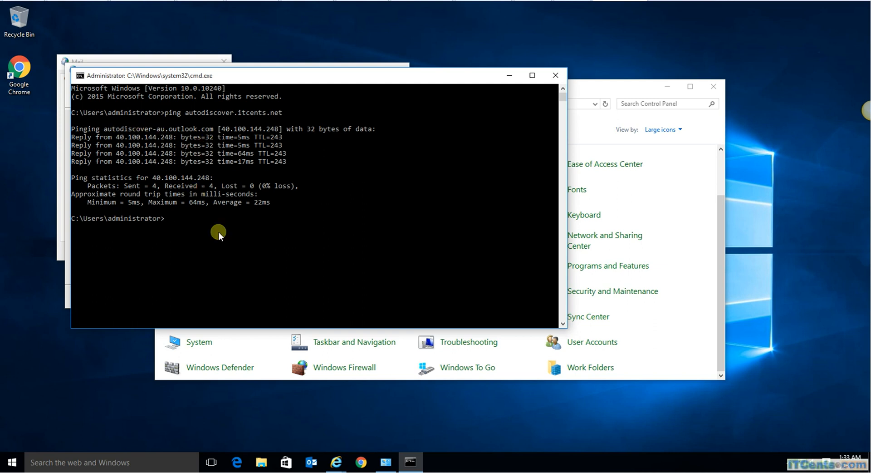
pyautogui.moveTo(438, 127)
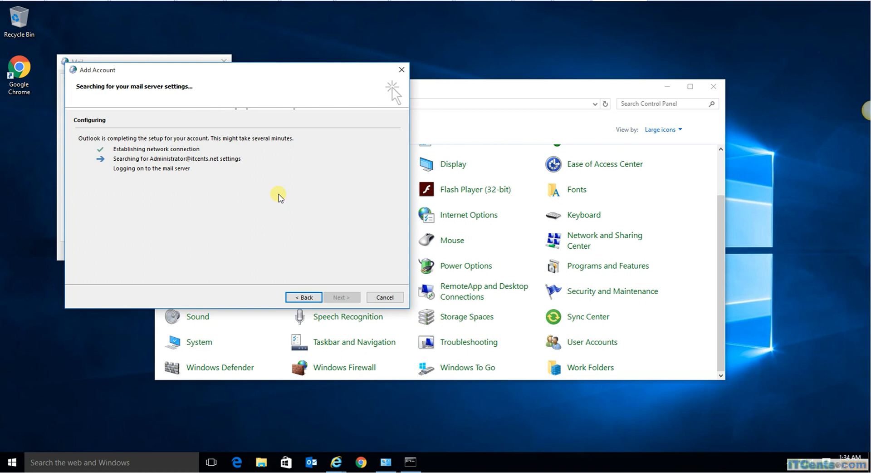
pyautogui.moveTo(257, 203)
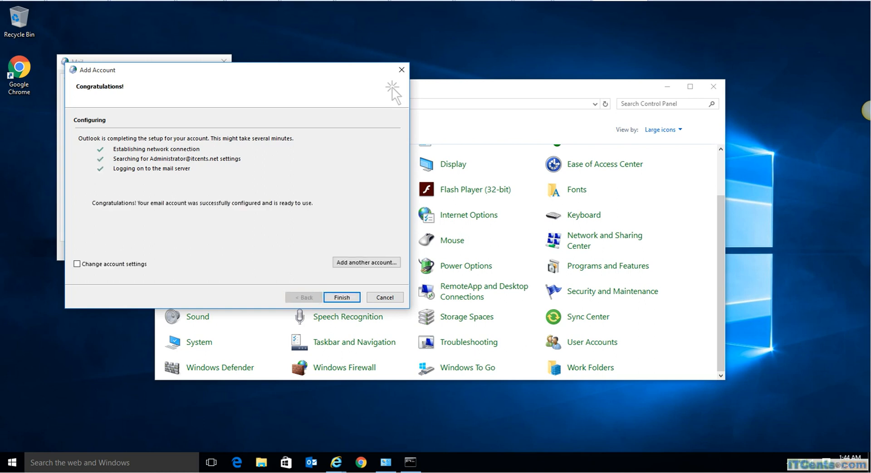
pyautogui.moveTo(206, 195)
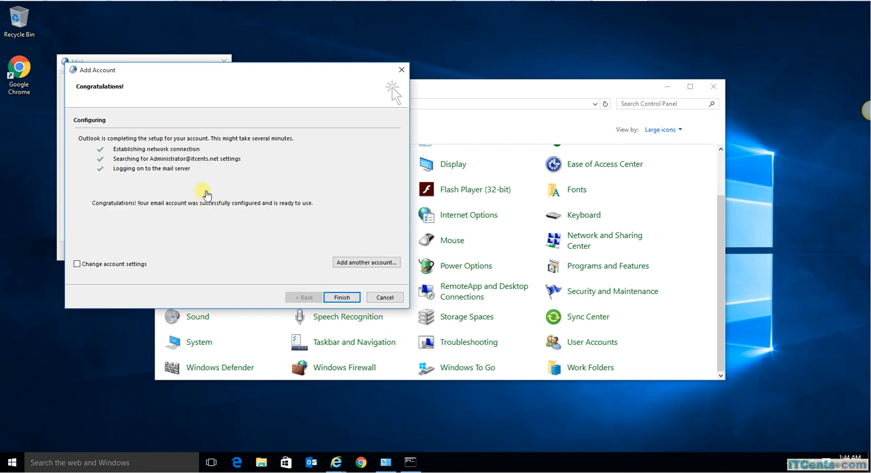
pyautogui.moveTo(238, 183)
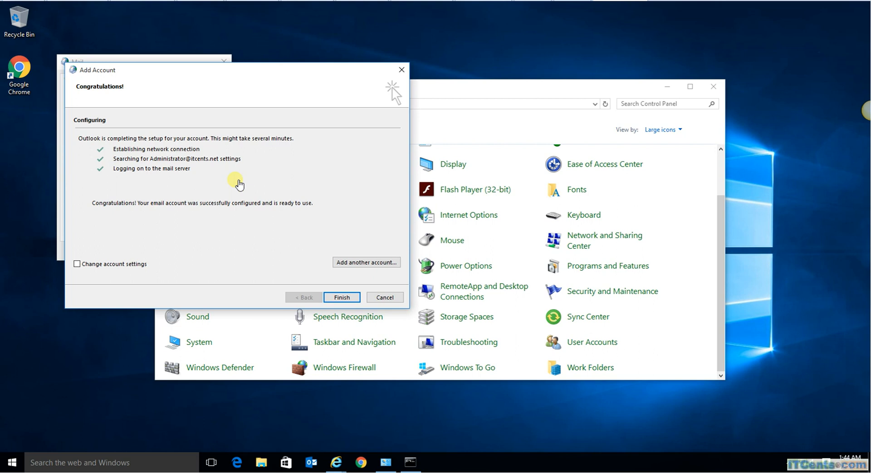
pyautogui.moveTo(307, 215)
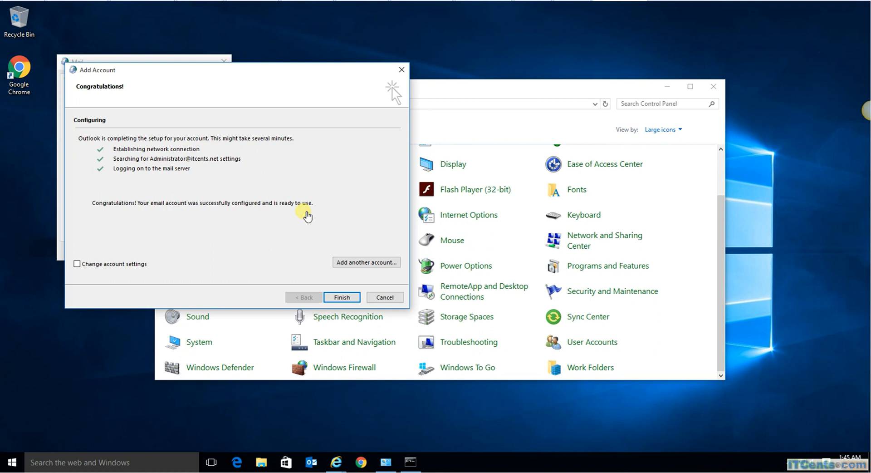
pyautogui.moveTo(198, 182)
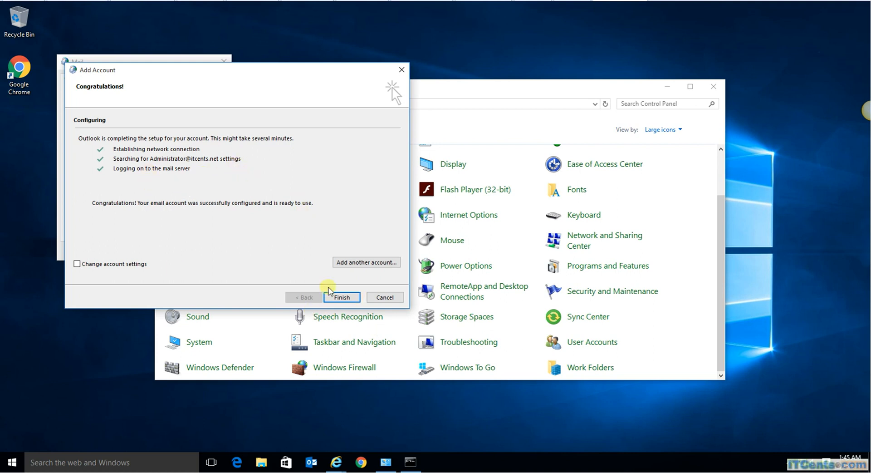
# Finish the Add Account wizard once the Office-365 account configures successfully
pyautogui.click(341, 297)
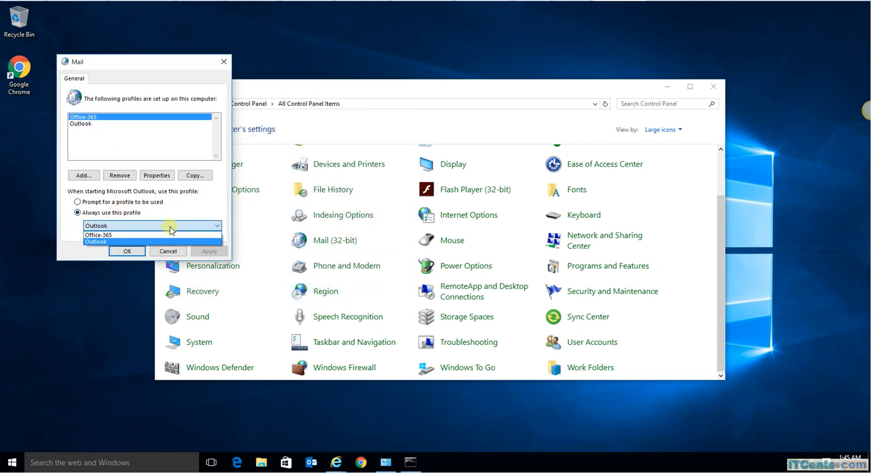
# Set Office-365 as the always-used Mail profile, close Control Panel, and start Outlook
pyautogui.click(99, 235)
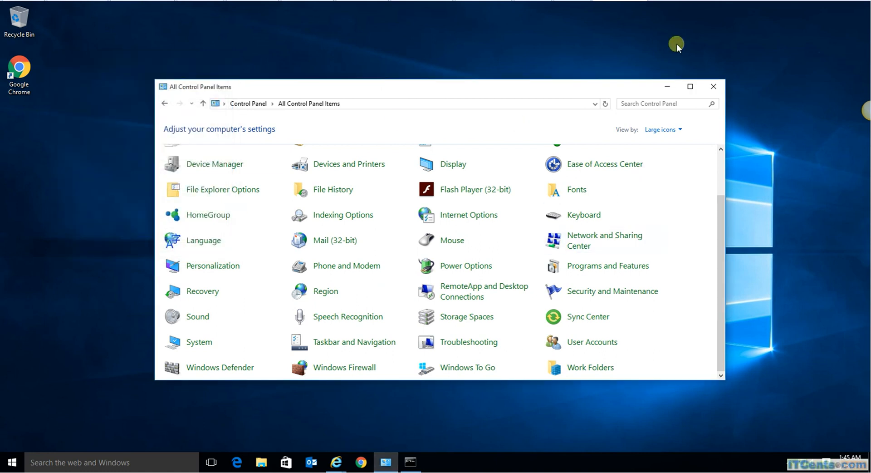
pyautogui.click(713, 86)
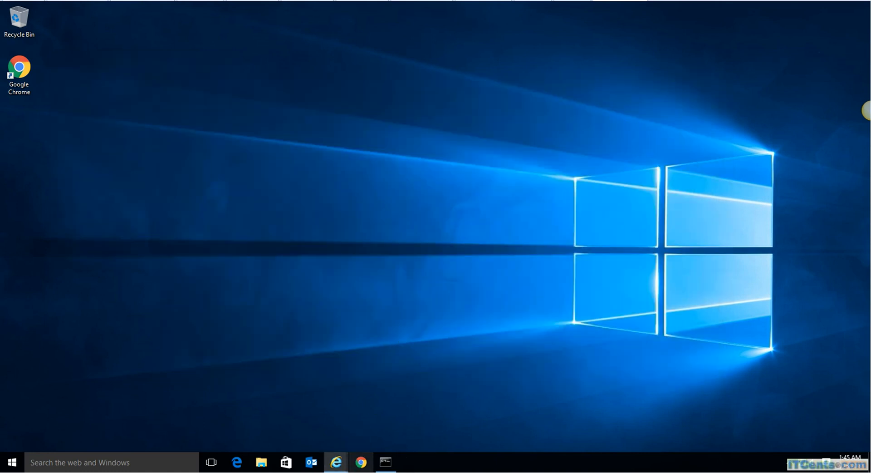
pyautogui.click(311, 462)
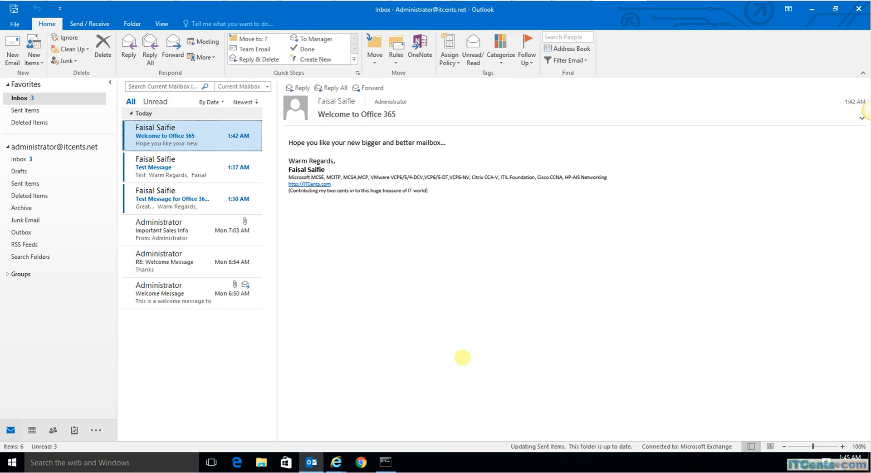
pyautogui.moveTo(180, 139)
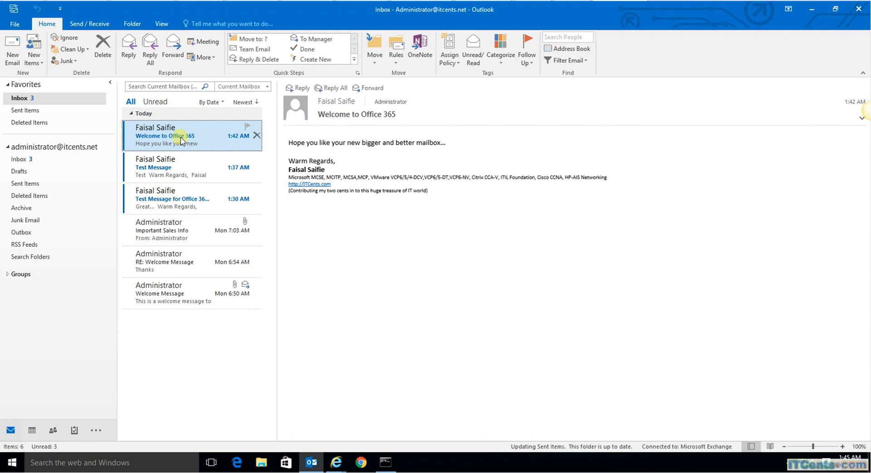
pyautogui.moveTo(359, 157)
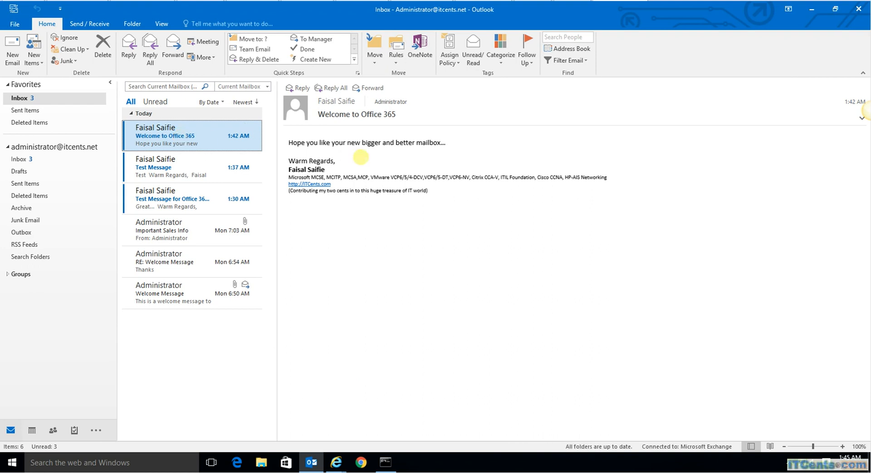
pyautogui.moveTo(208, 144)
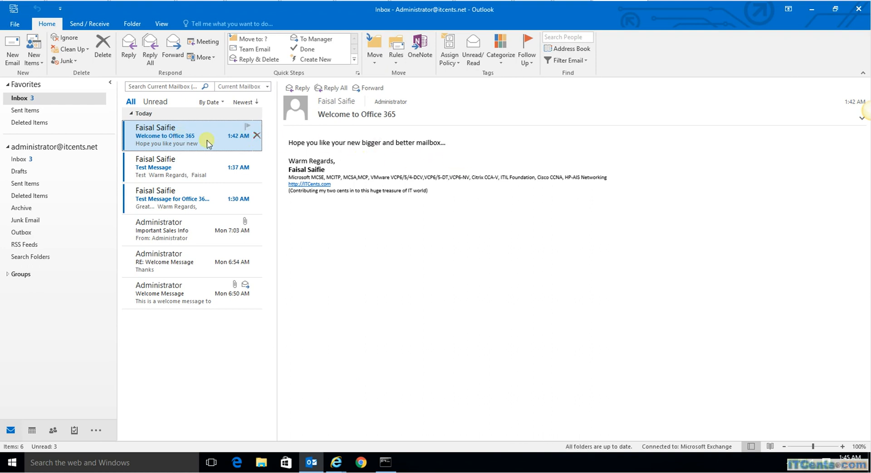
pyautogui.moveTo(363, 142)
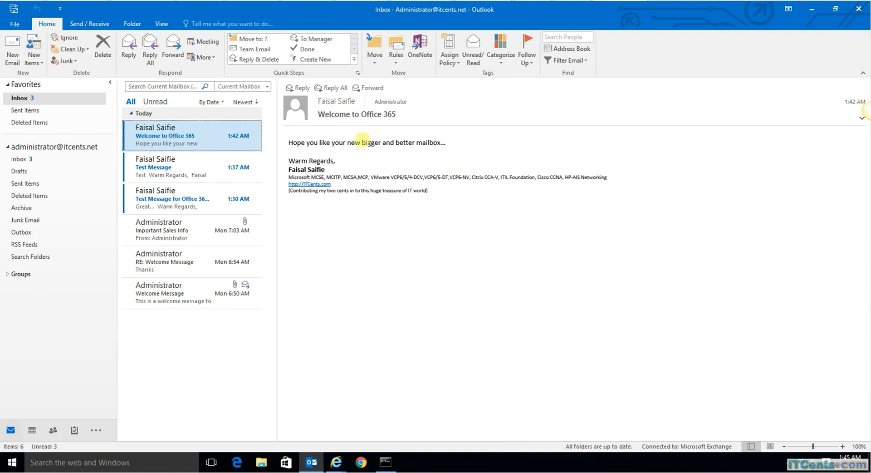
# After all folders sync, open the Welcome to Office 365 message
pyautogui.doubleClick(391, 101)
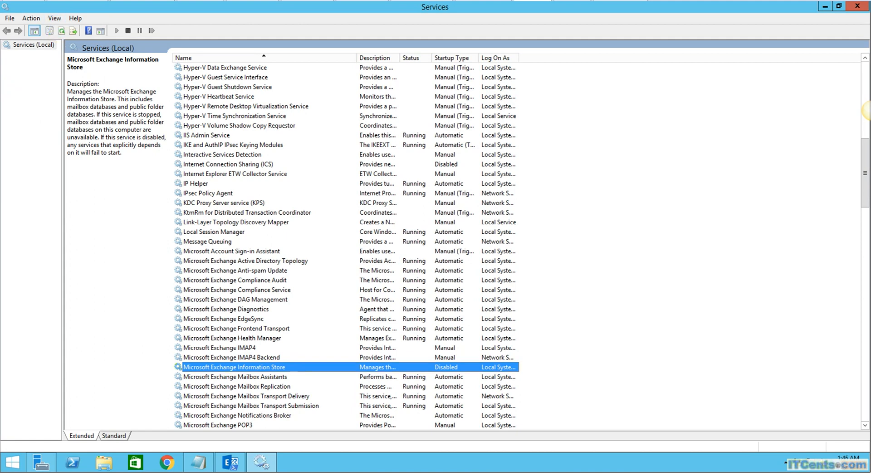
# Switch to the server and confirm Microsoft Exchange Information Store is Disabled and stopped
pyautogui.press('ctrl+alt+delete')
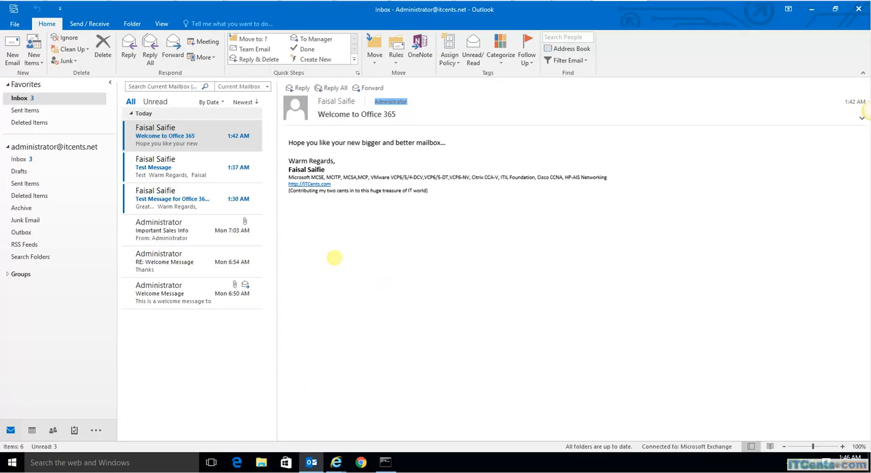
pyautogui.moveTo(211, 262)
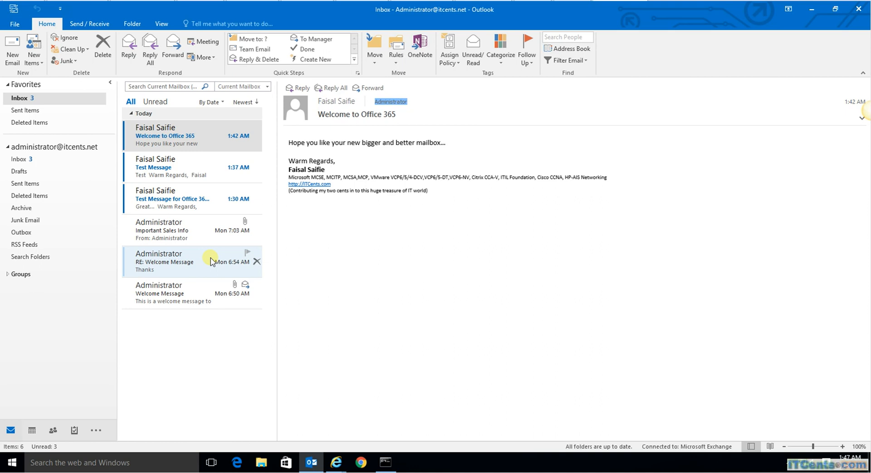
pyautogui.moveTo(183, 167)
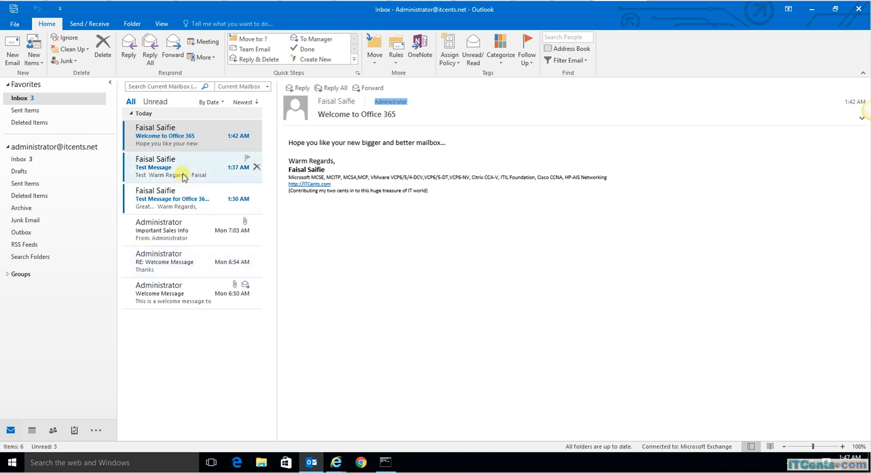
pyautogui.click(167, 136)
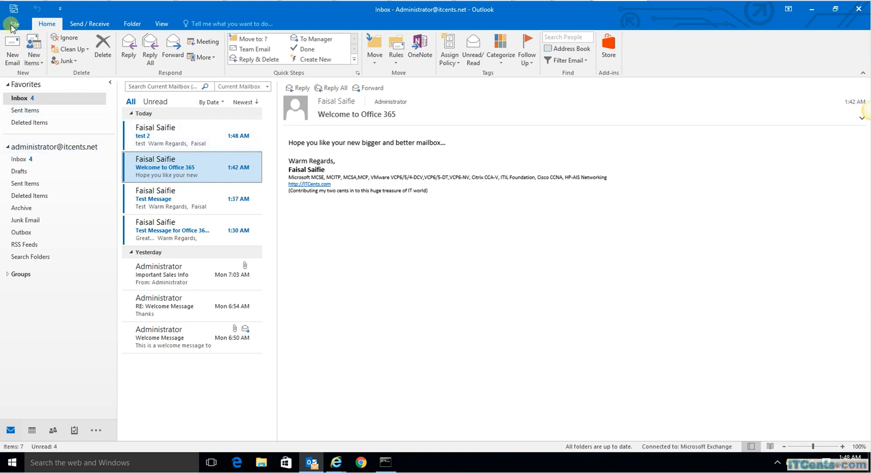
pyautogui.click(12, 23)
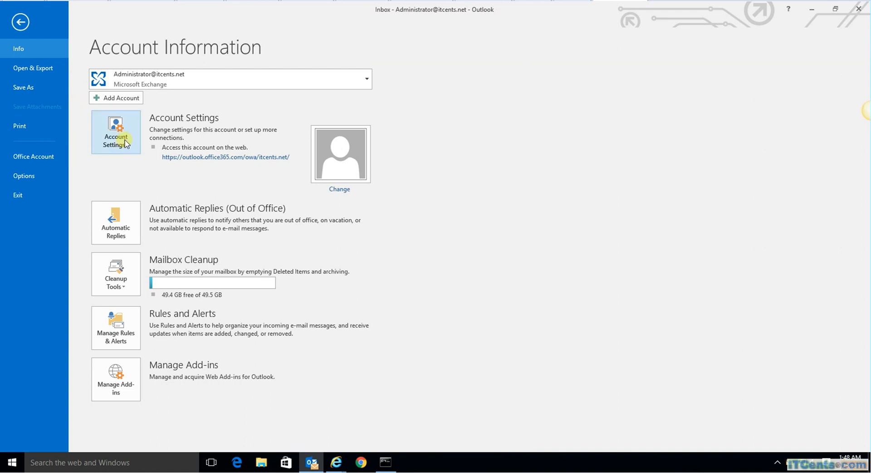
pyautogui.moveTo(193, 166)
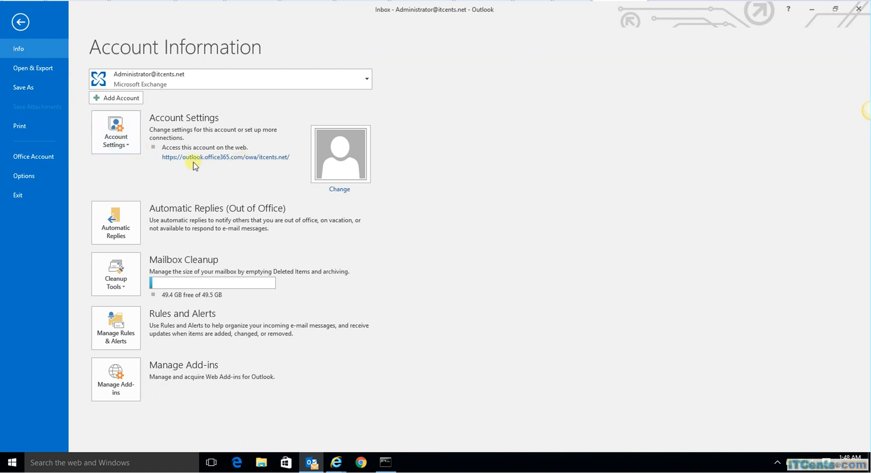
pyautogui.moveTo(185, 161)
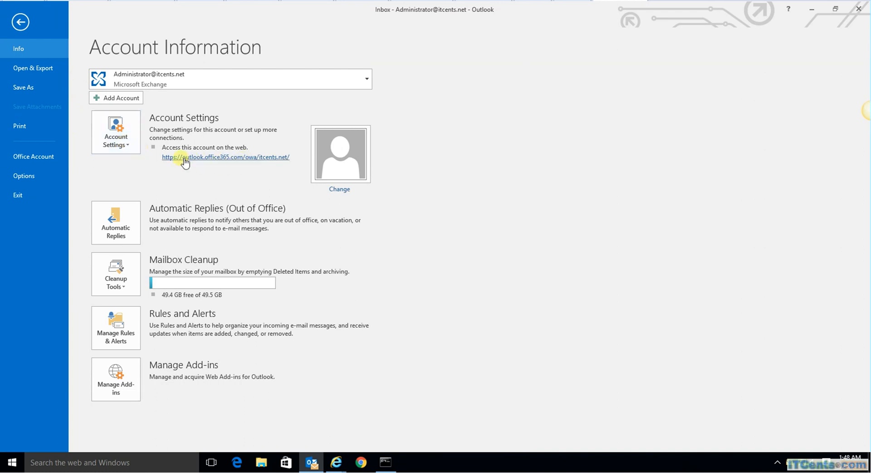
pyautogui.moveTo(239, 163)
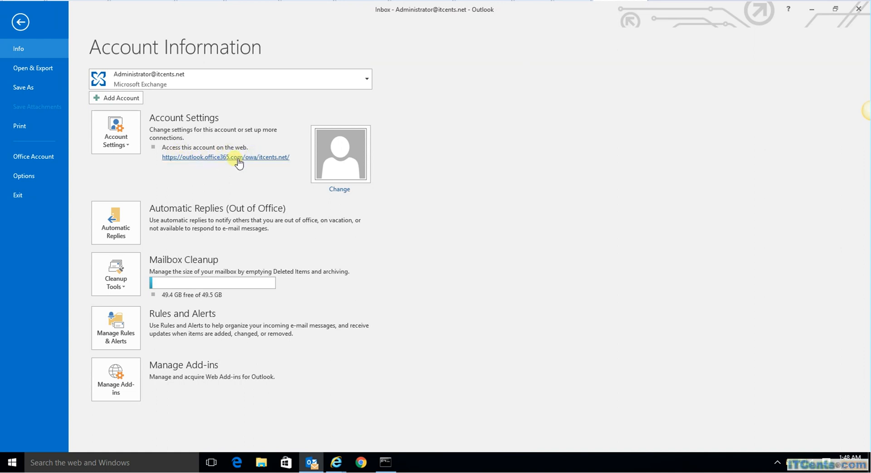
pyautogui.moveTo(228, 165)
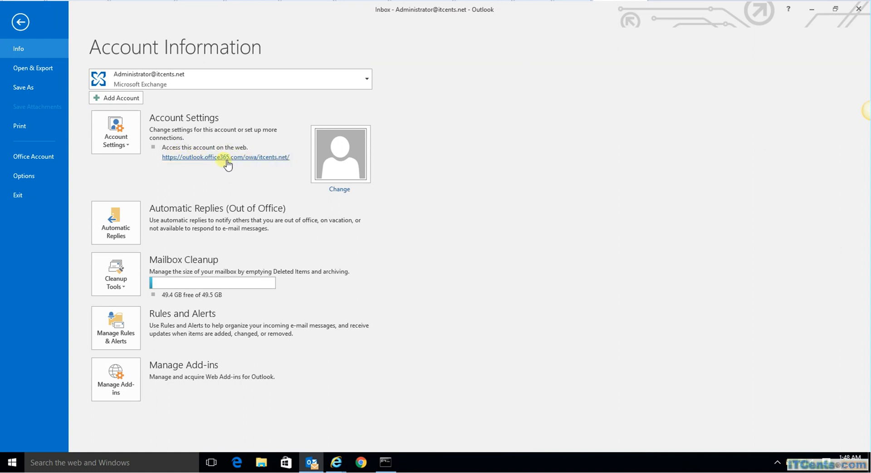
pyautogui.click(116, 132)
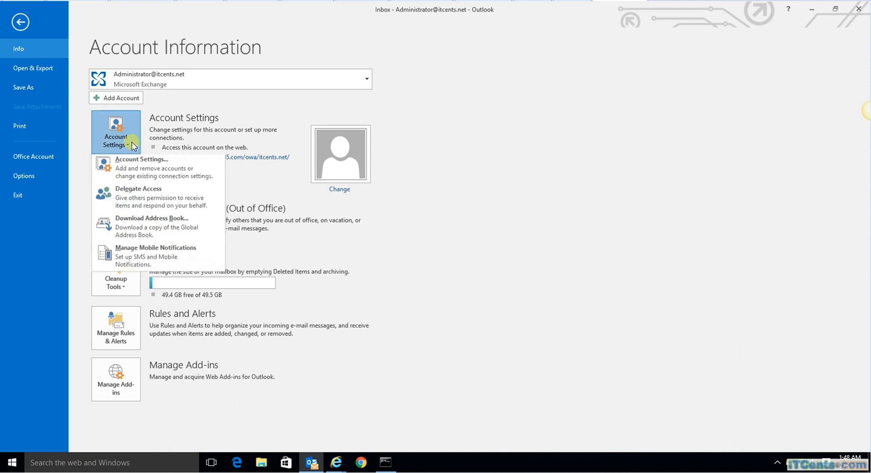
pyautogui.click(141, 159)
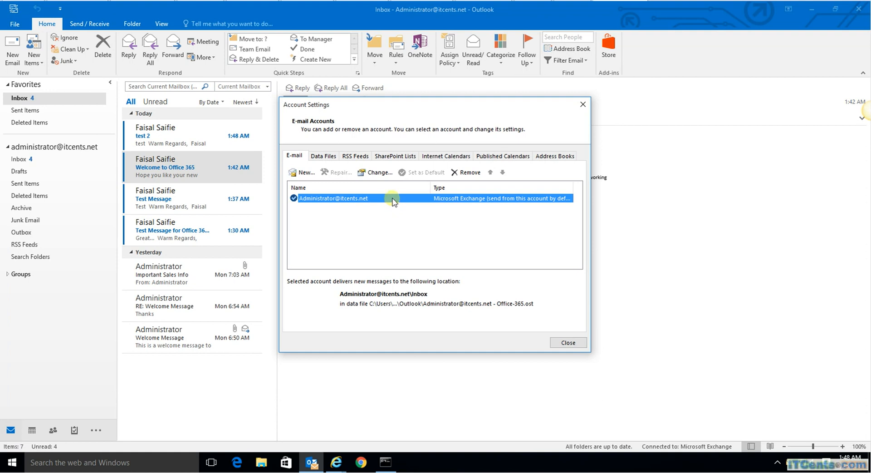
pyautogui.moveTo(378, 173)
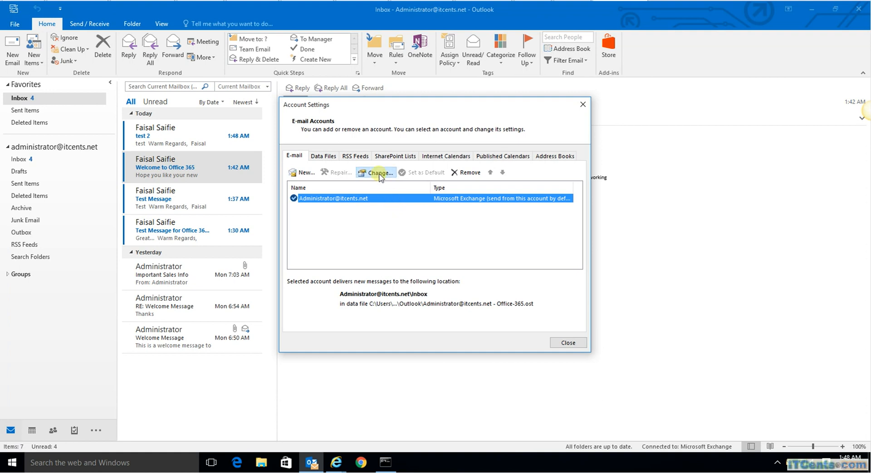
# Inspect the Exchange account's More Settings, including the Advanced cached mode tab
pyautogui.click(379, 174)
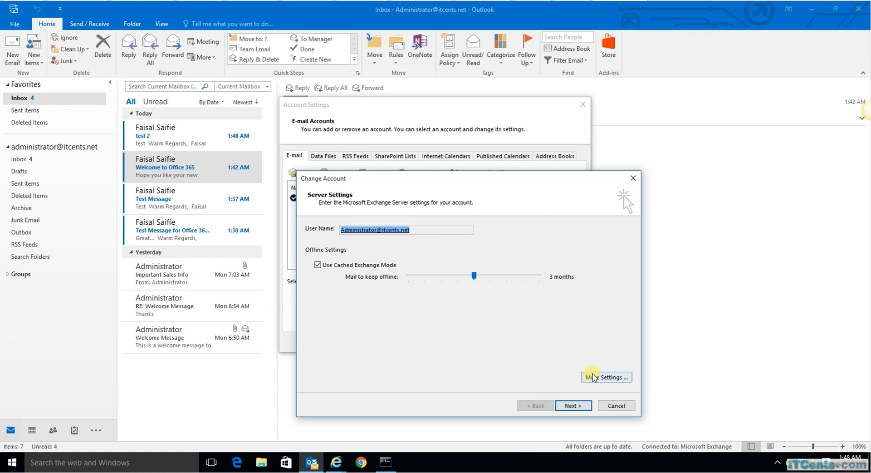
pyautogui.click(605, 376)
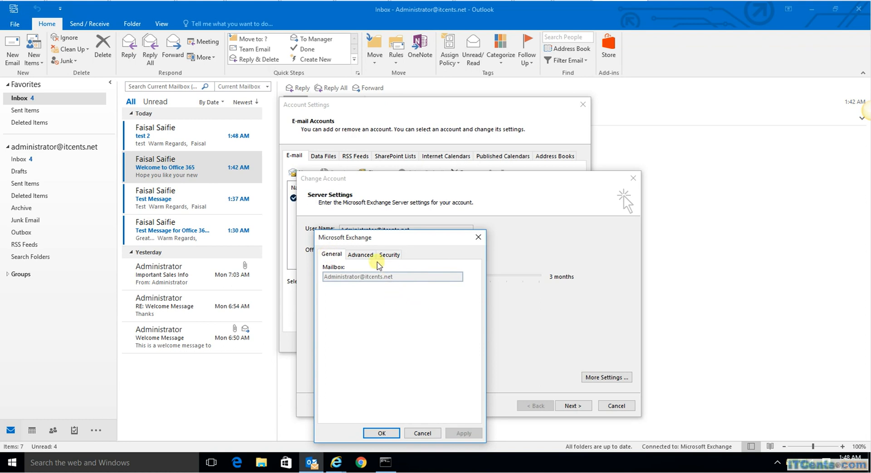
pyautogui.click(360, 254)
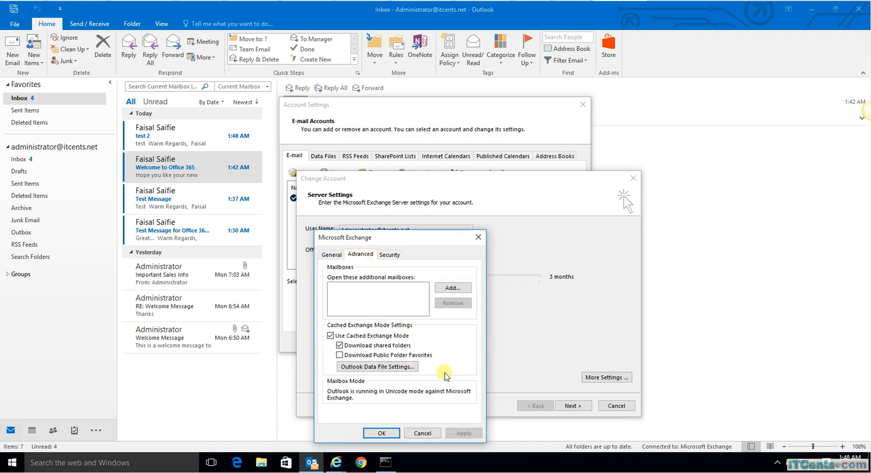
pyautogui.click(332, 254)
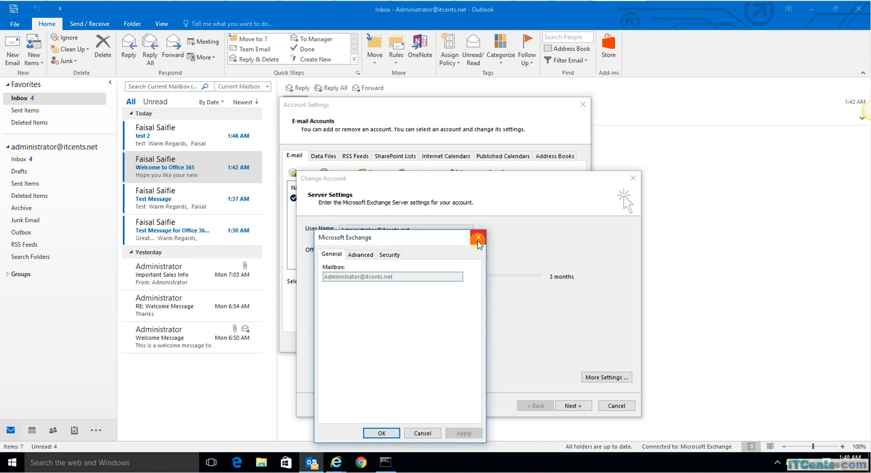
pyautogui.click(477, 237)
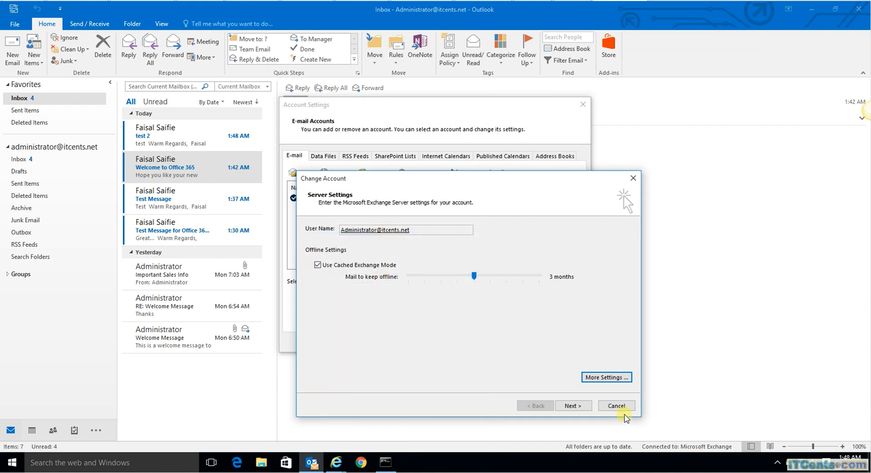
# Cancel the account change, close Account Settings, and return to the Inbox
pyautogui.click(616, 405)
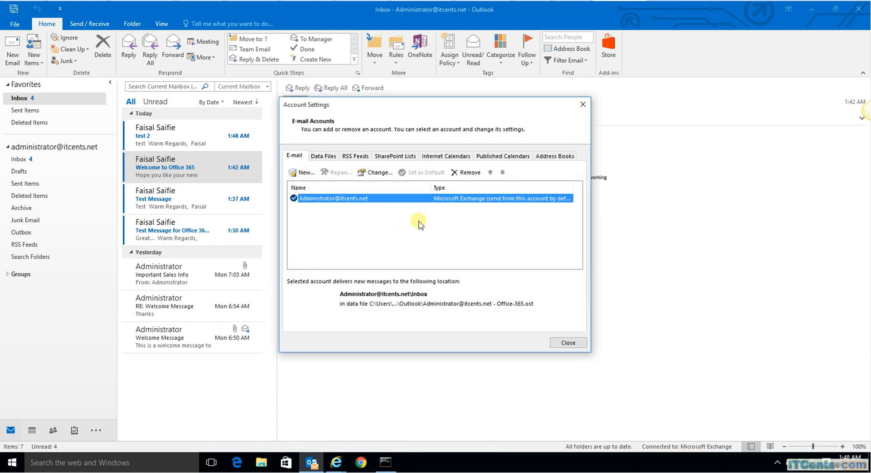
pyautogui.moveTo(567, 342)
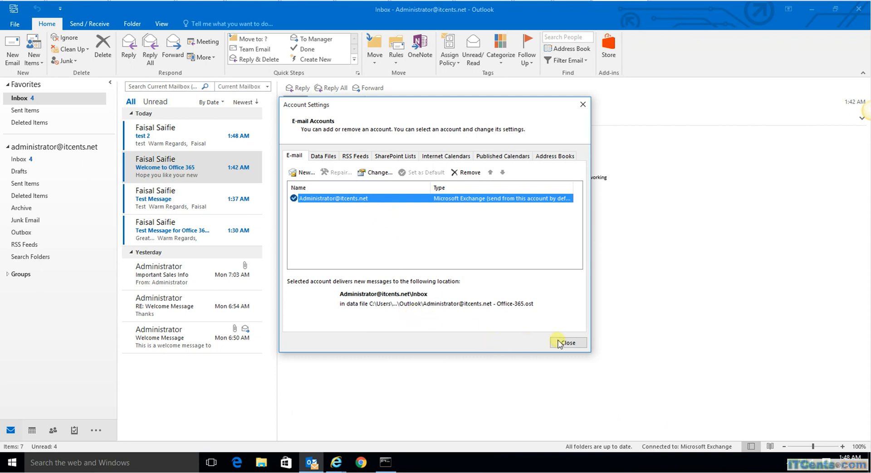
pyautogui.click(567, 342)
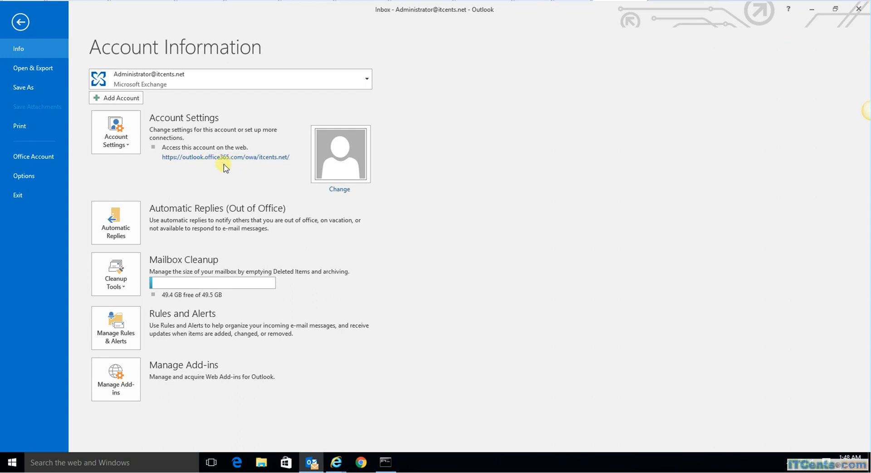
pyautogui.click(20, 22)
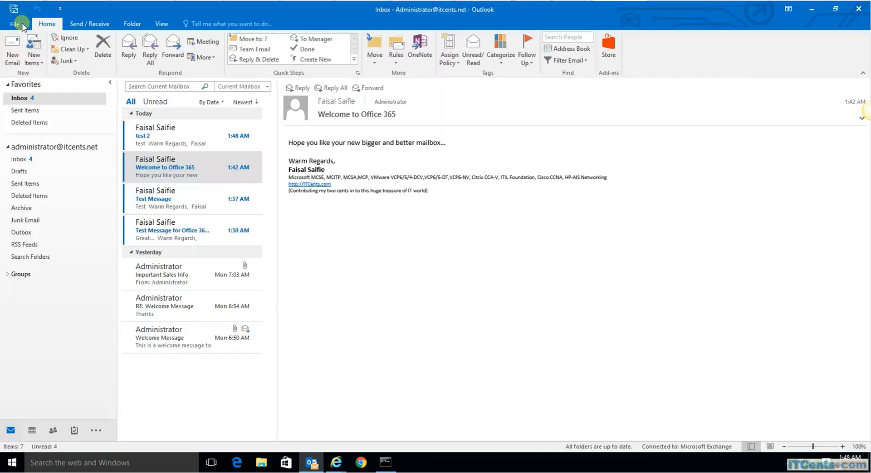
pyautogui.moveTo(604, 307)
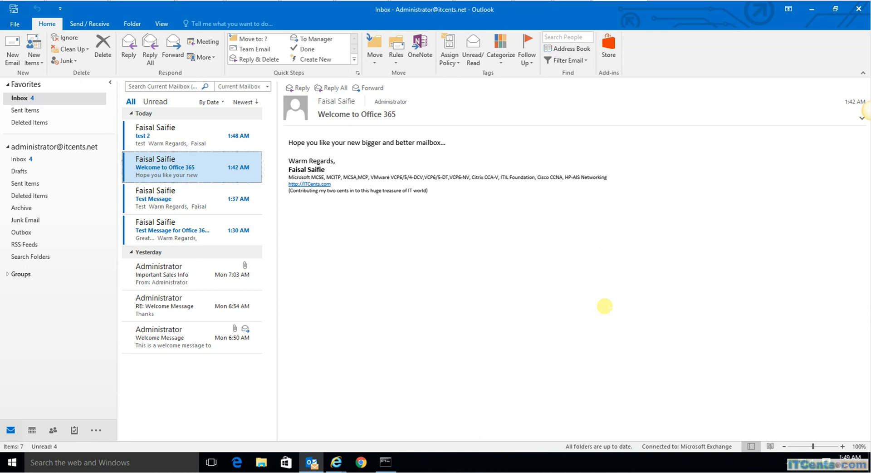
pyautogui.moveTo(862, 132)
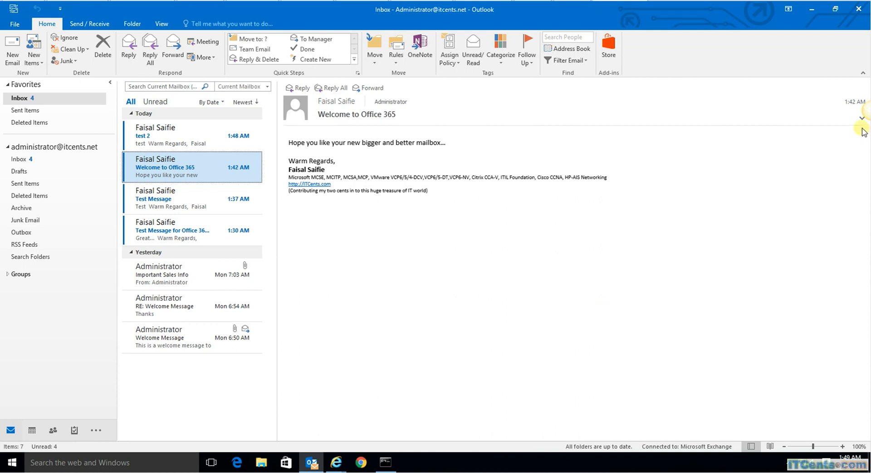
pyautogui.moveTo(713, 257)
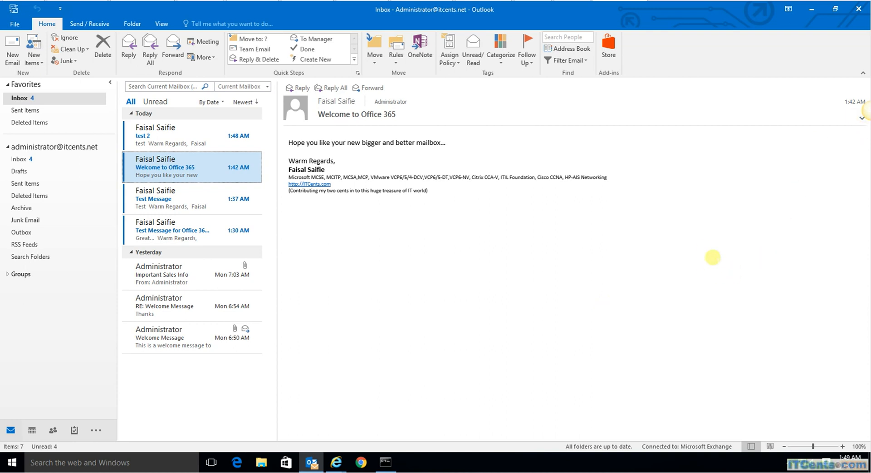